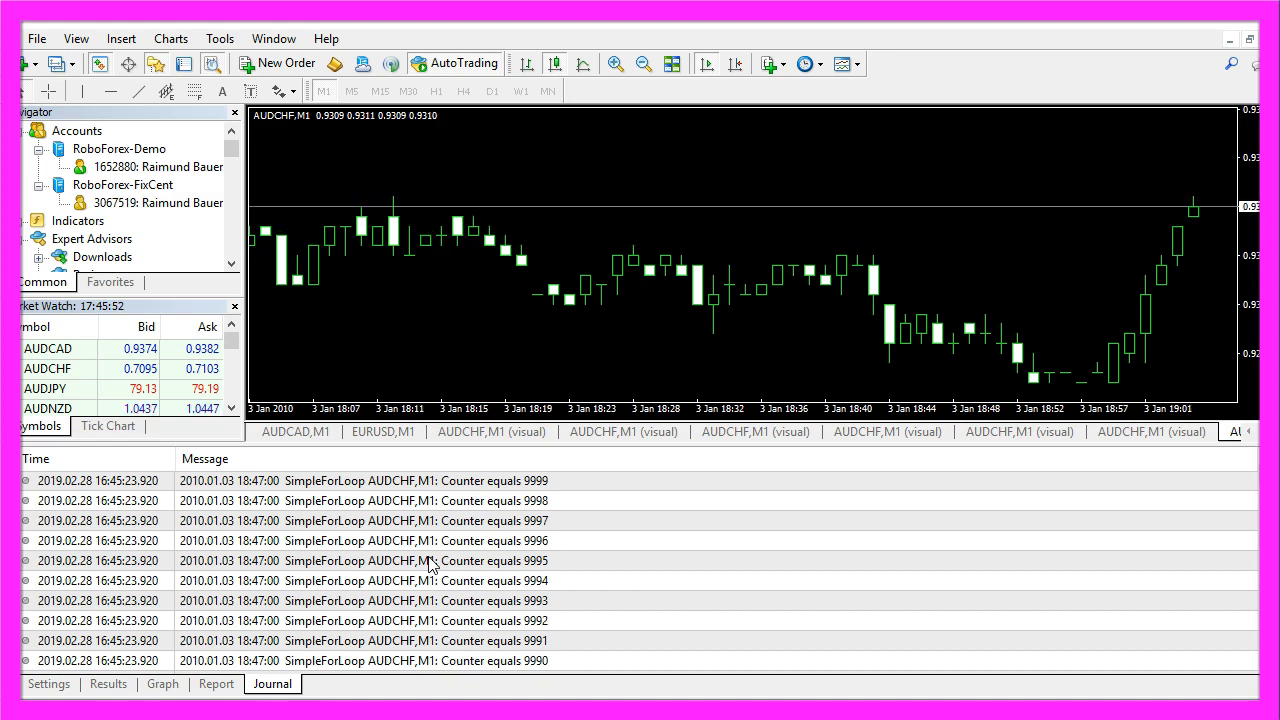
pyautogui.moveTo(336, 62)
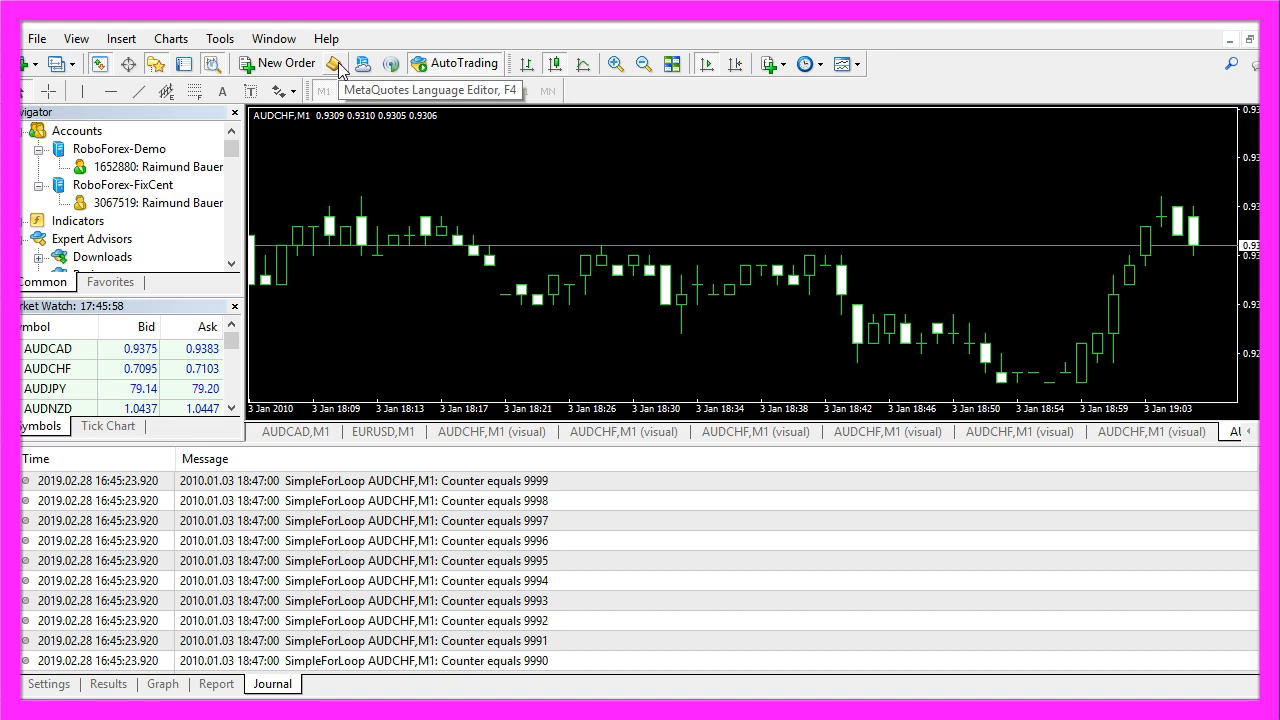
# Step: Launch MetaEditor from the MetaTrader 4 toolbar
pyautogui.click(340, 62)
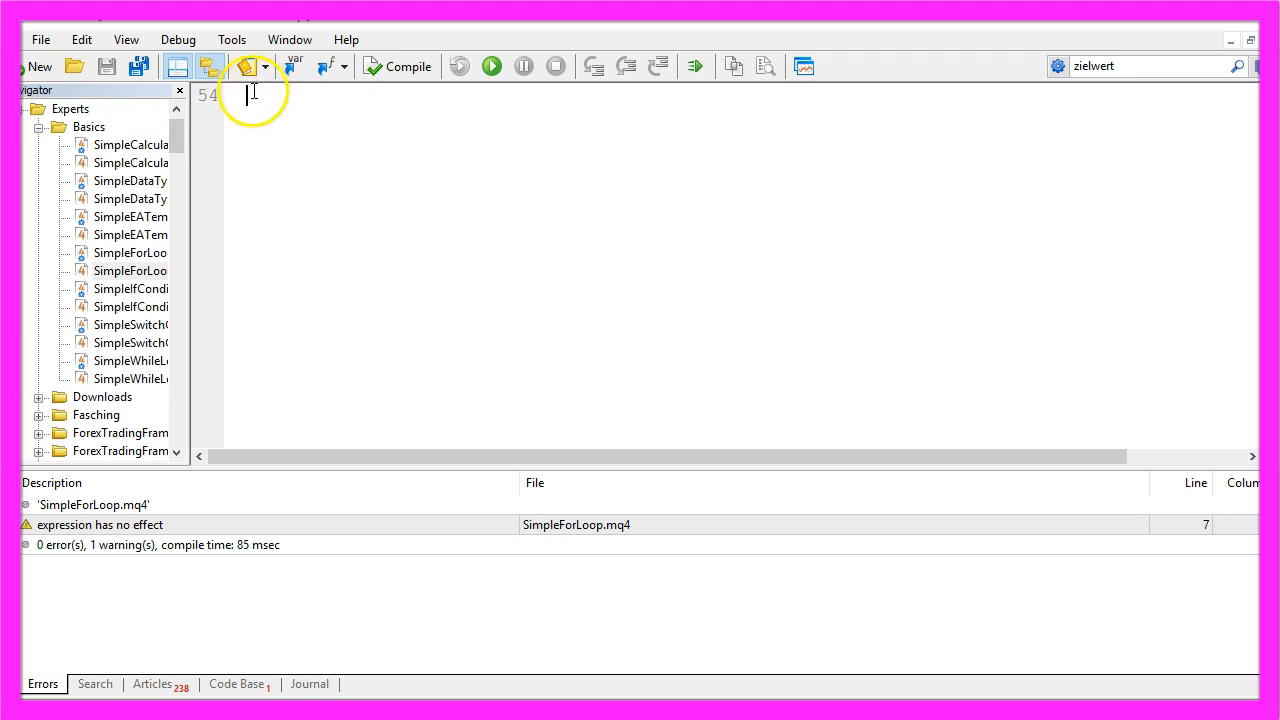
# Step: Start a new MQL4 file from the File menu using the Expert Advisor template
pyautogui.click(40, 40)
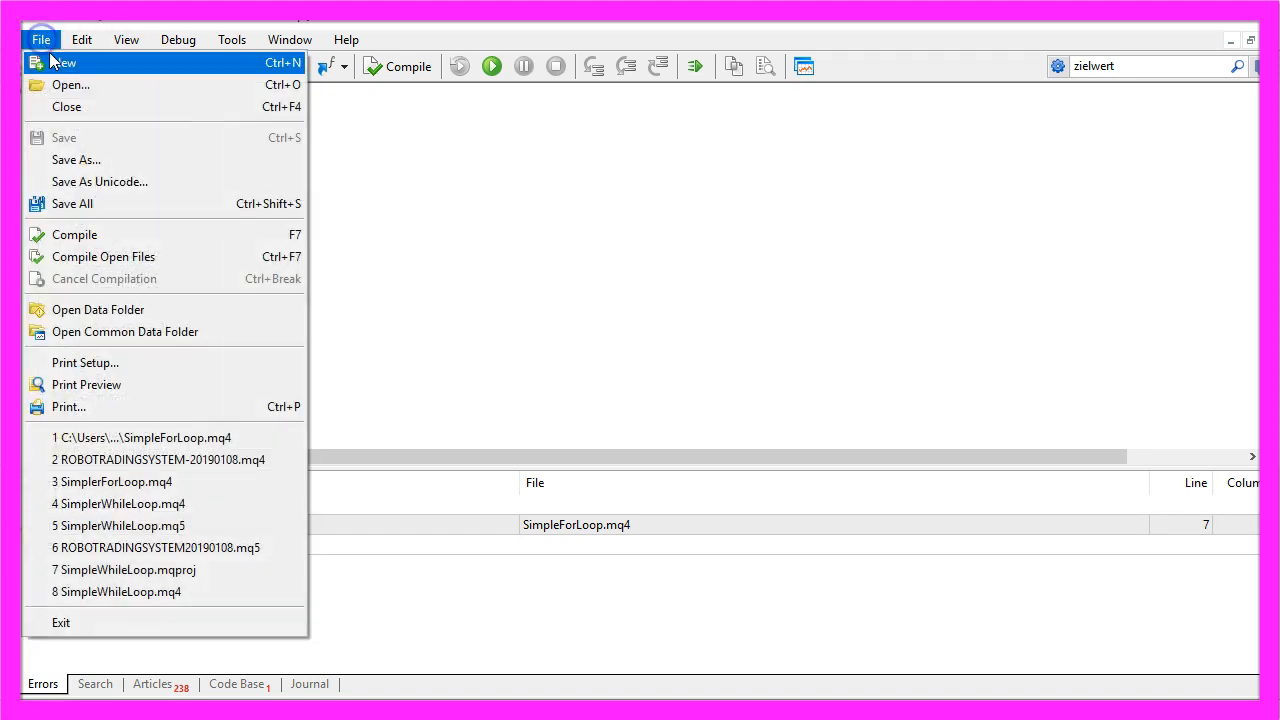
pyautogui.click(62, 62)
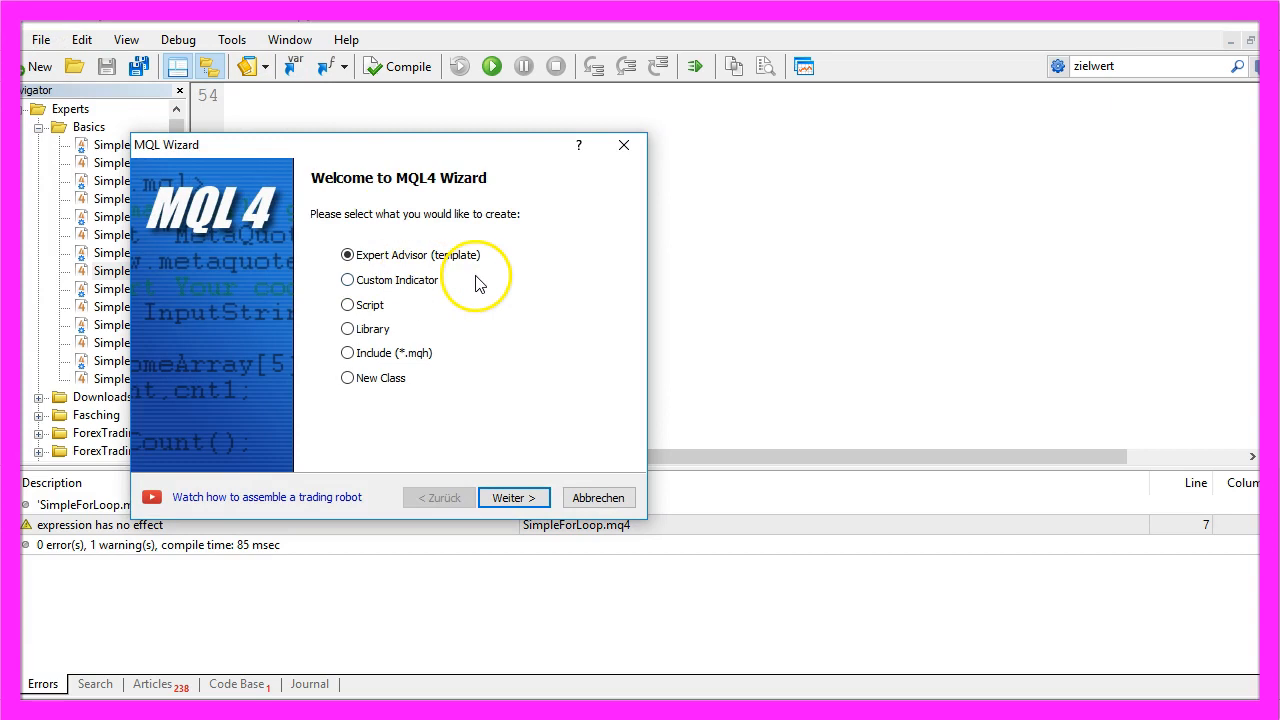
pyautogui.moveTo(510, 468)
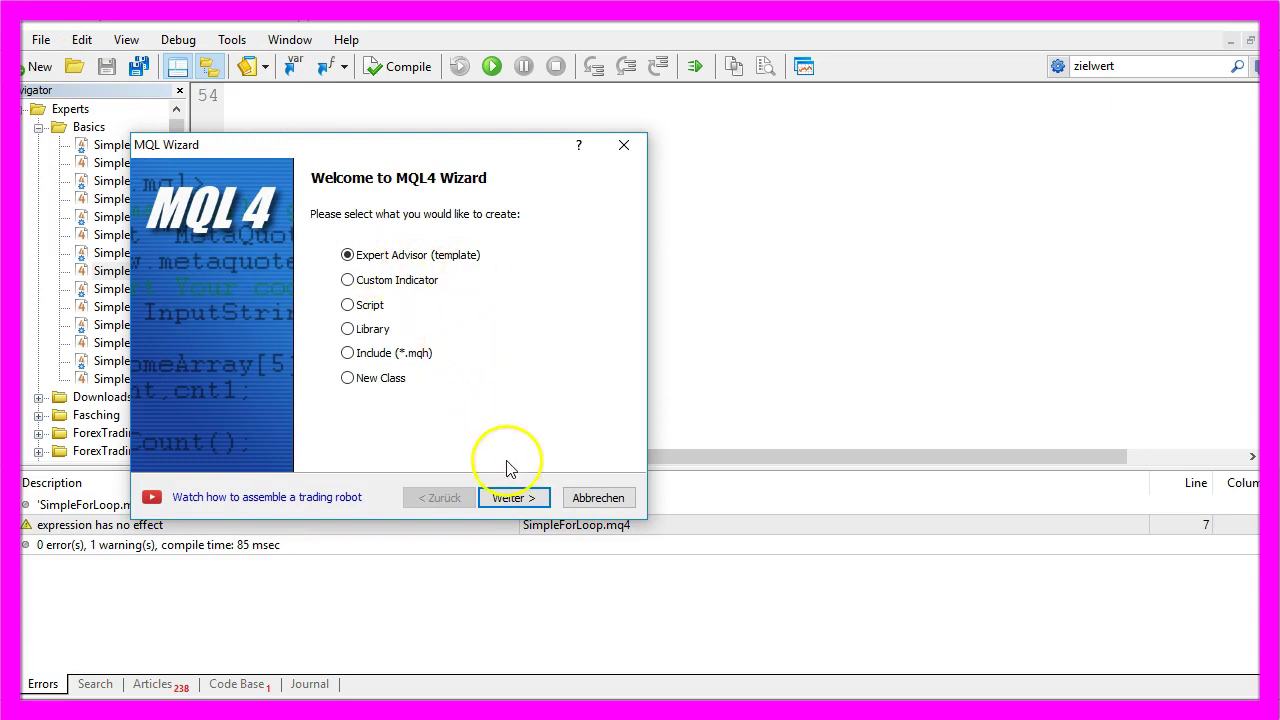
pyautogui.click(512, 496)
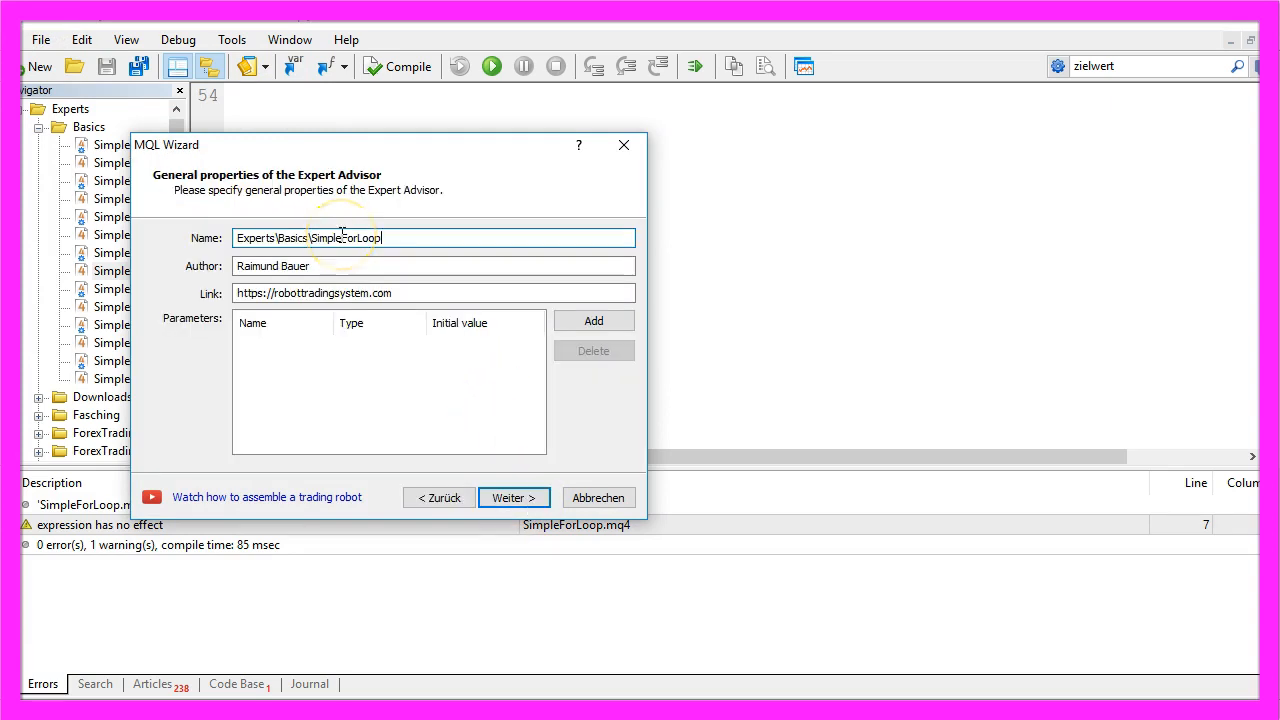
# Step: Name the expert Experts\Basics\SimpleForLoop and finish the wizard without extra event handlers
pyautogui.doubleClick(350, 238)
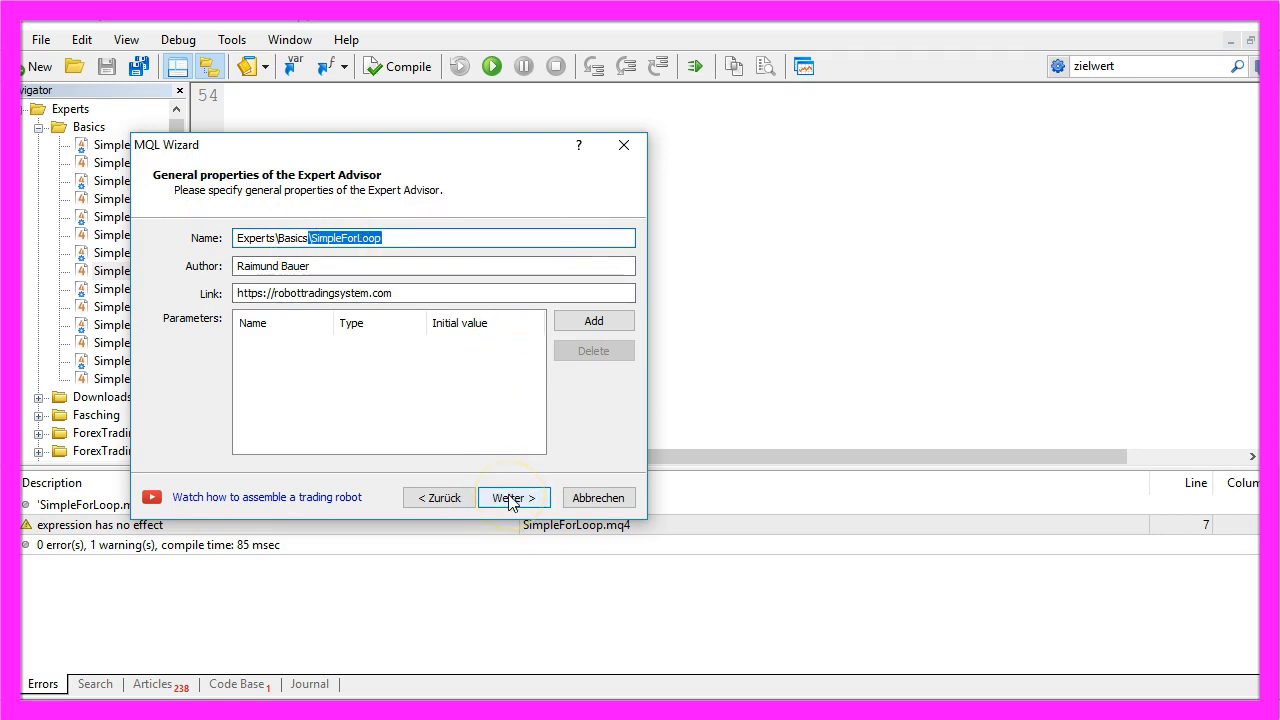
pyautogui.click(512, 496)
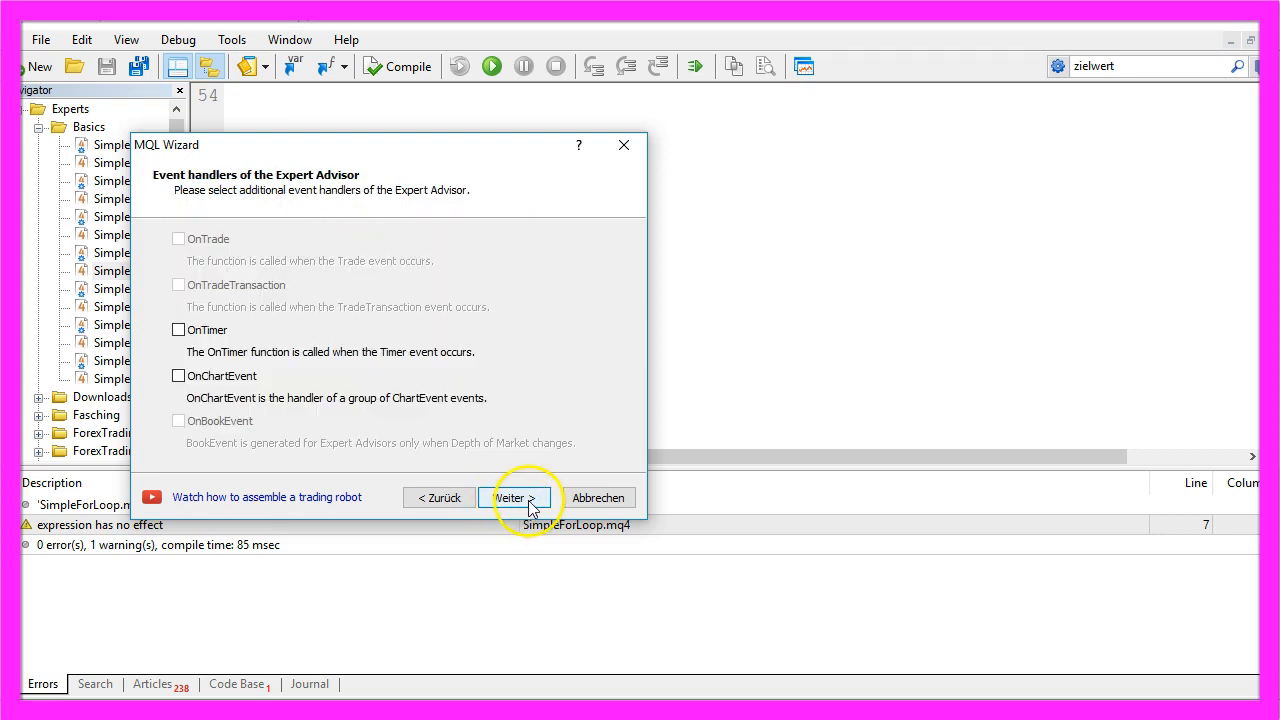
pyautogui.click(516, 496)
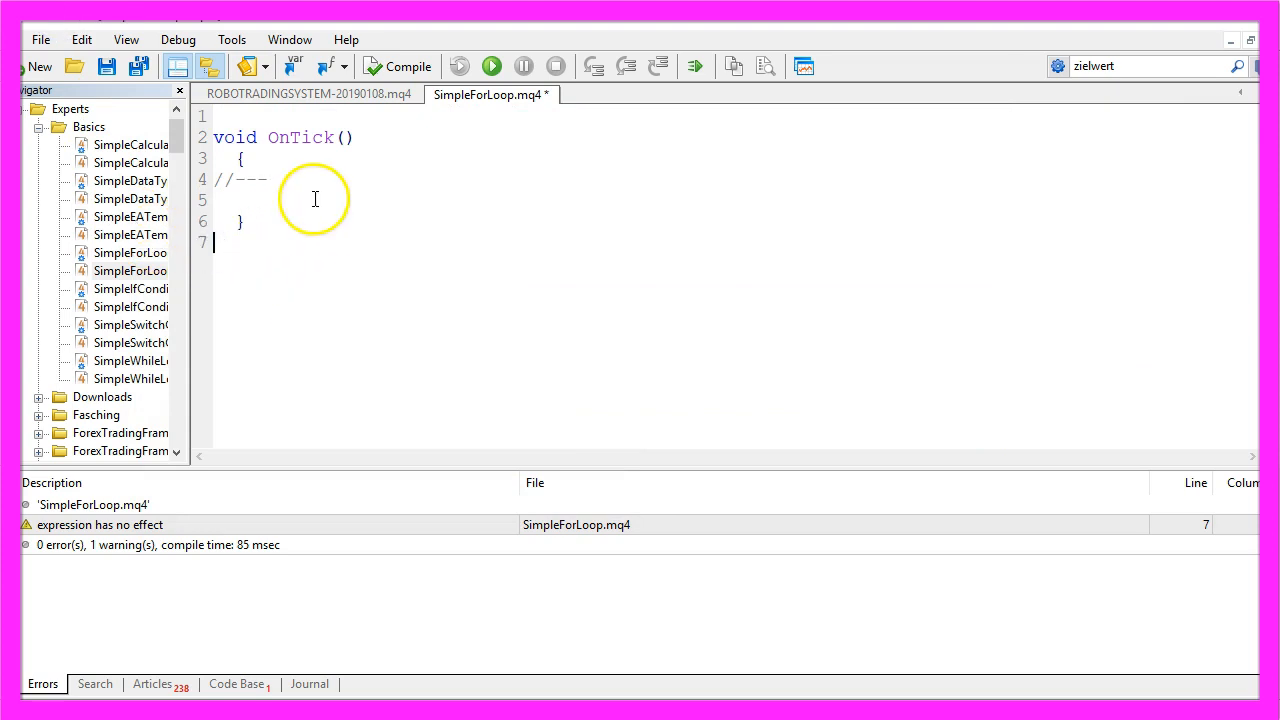
# Step: Declare int counter=1; with a '// Create a counter' comment above OnTick
pyautogui.write('int counter=1;')
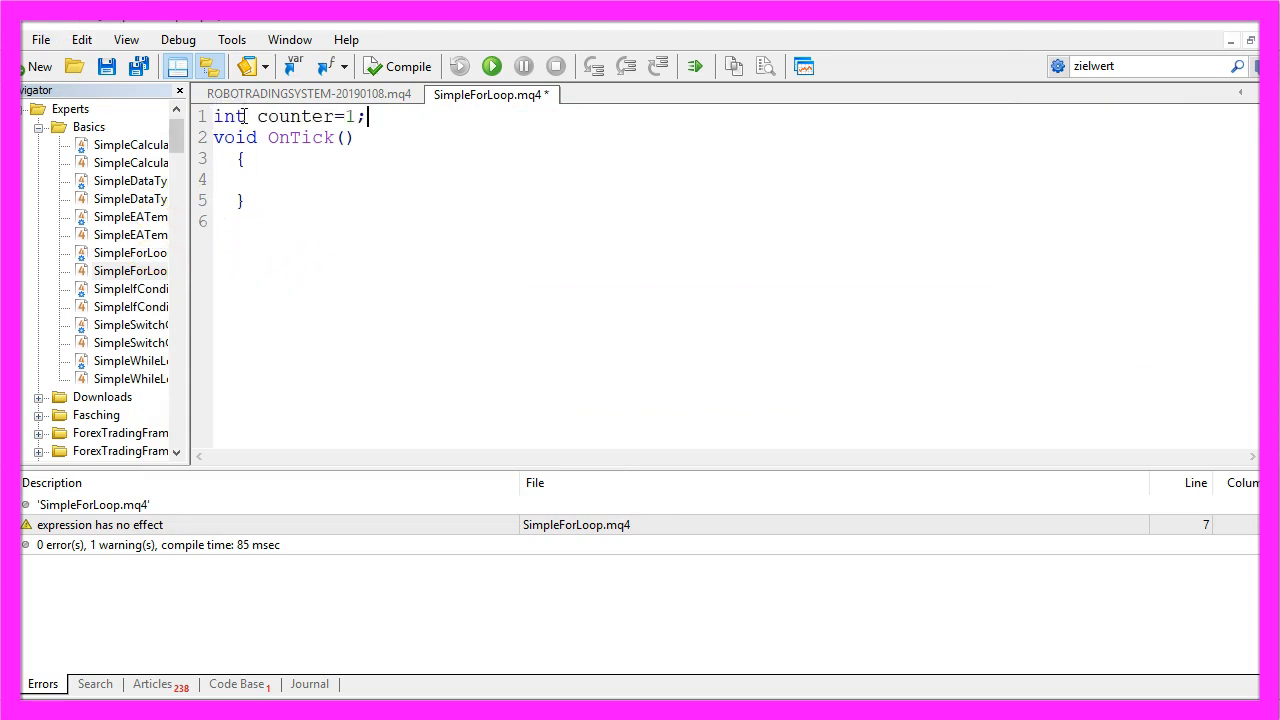
pyautogui.press('Return')
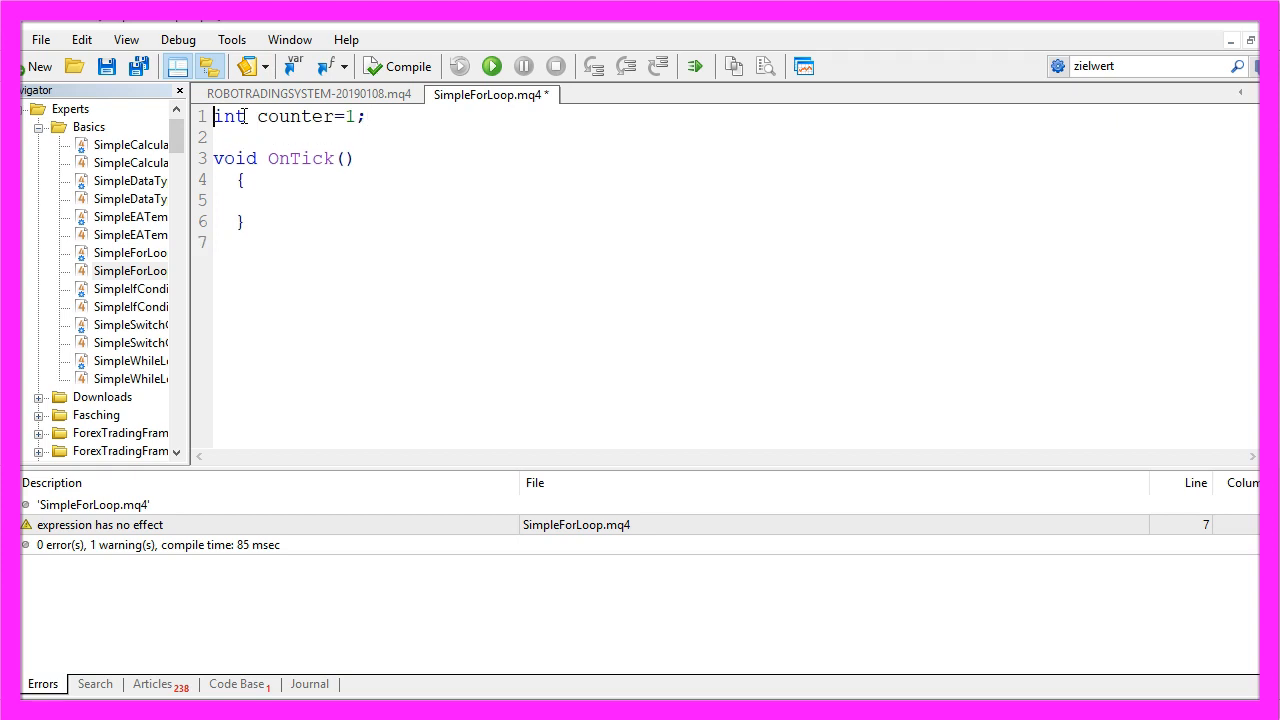
pyautogui.press('Return')
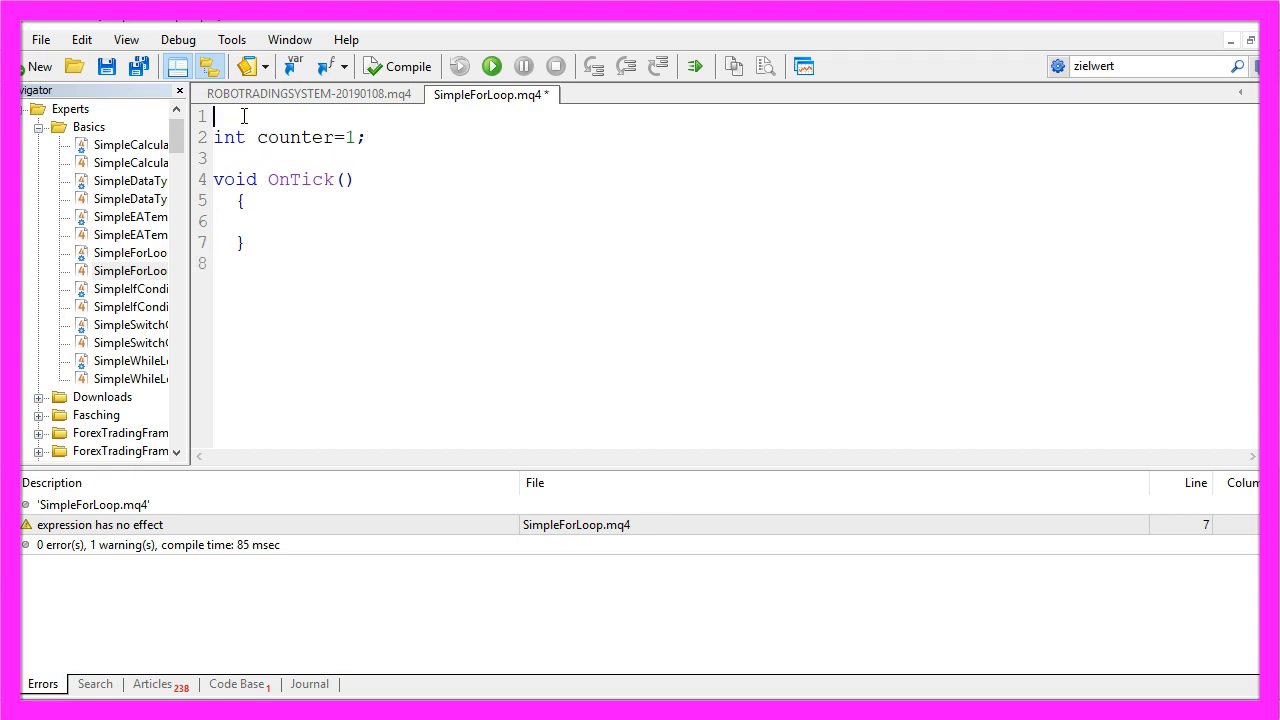
pyautogui.write('// Create a cou')
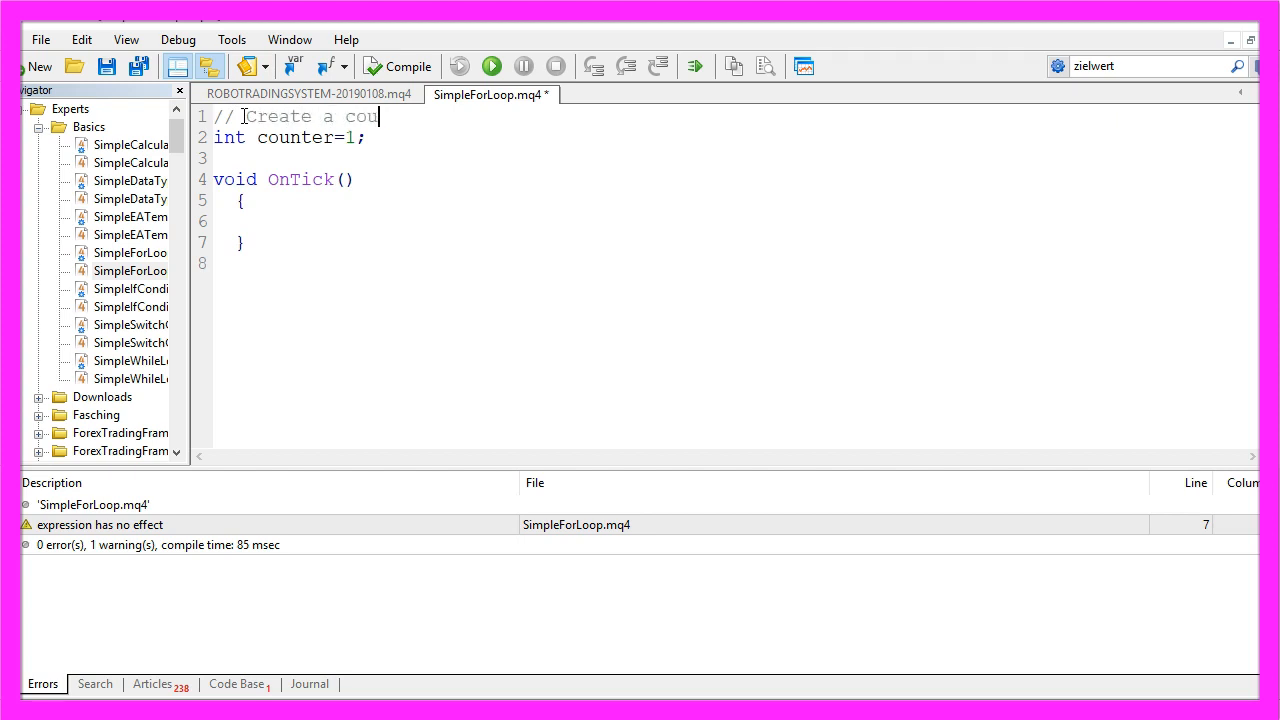
pyautogui.doubleClick(228, 136)
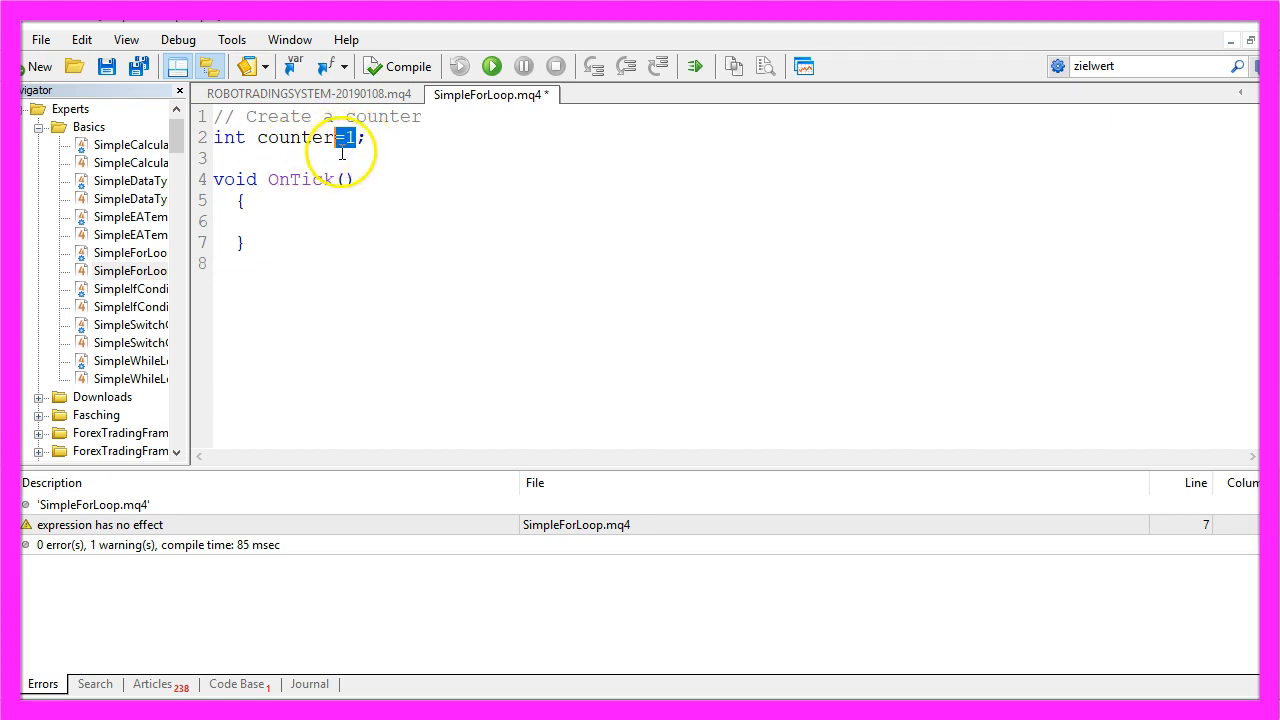
# Step: Declare int endvalue=10000; under a '// Create an end value' comment
pyautogui.write('//')
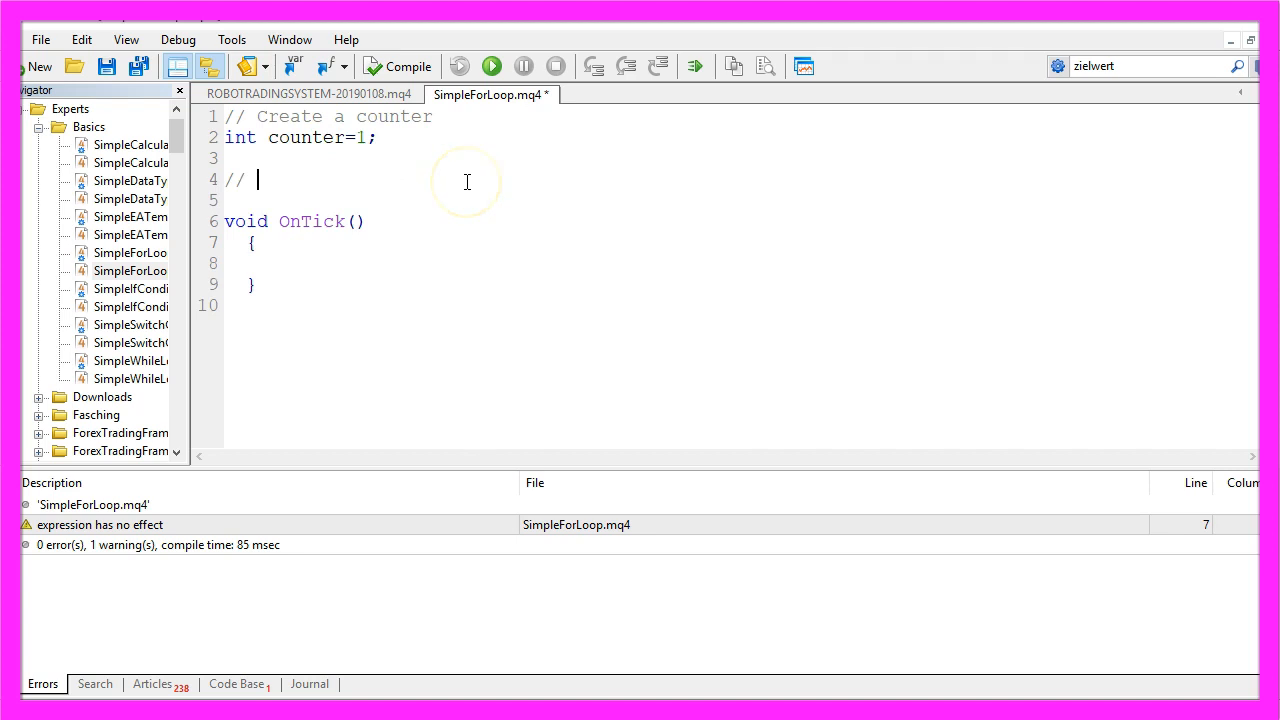
pyautogui.write('Create an end val')
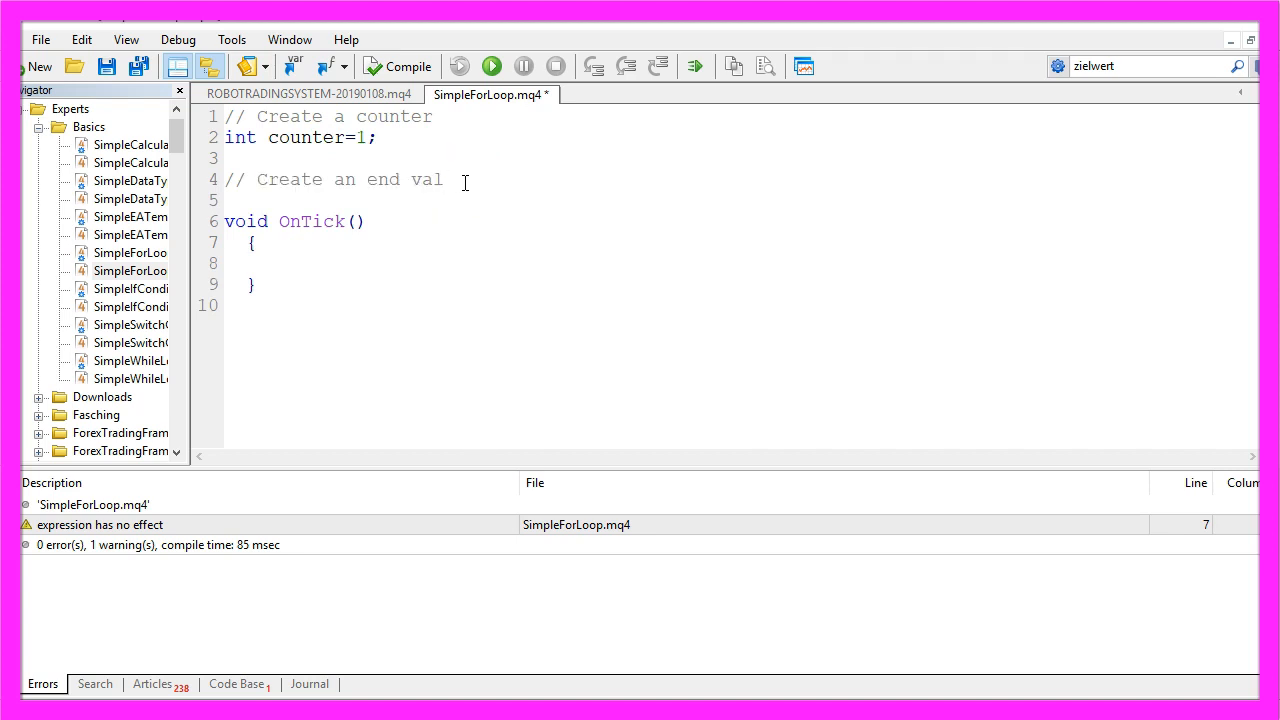
pyautogui.write('int endvalue=10000;')
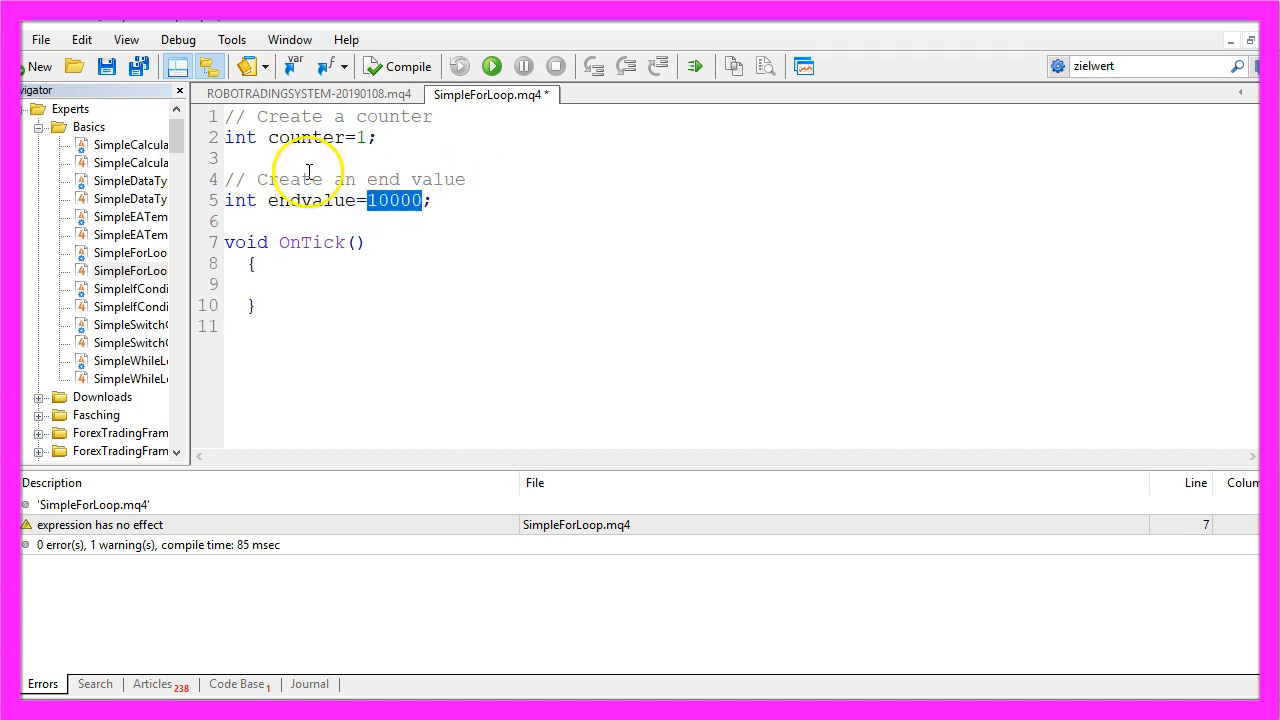
pyautogui.moveTo(264, 110)
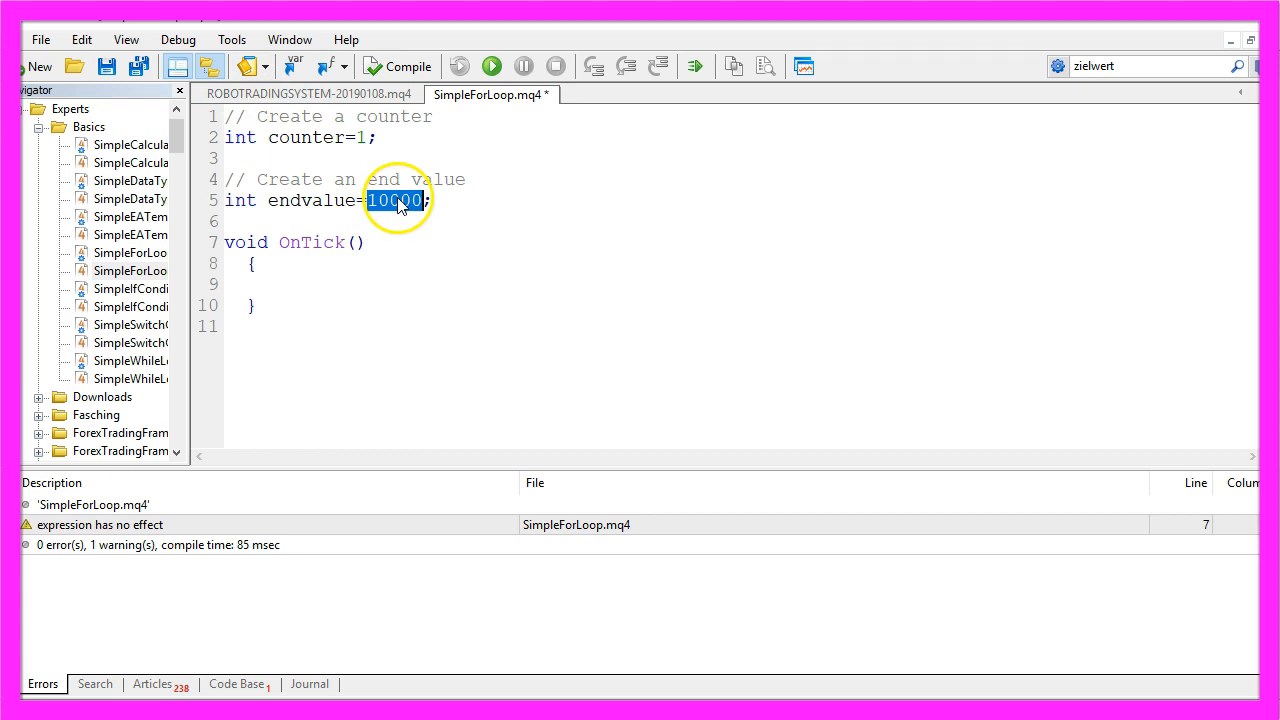
# Step: Write the loop header for (counter;counter<endvalue;counter++) inside OnTick and review its parts
pyautogui.write('for (counter;counter<endvalue;counter++)')
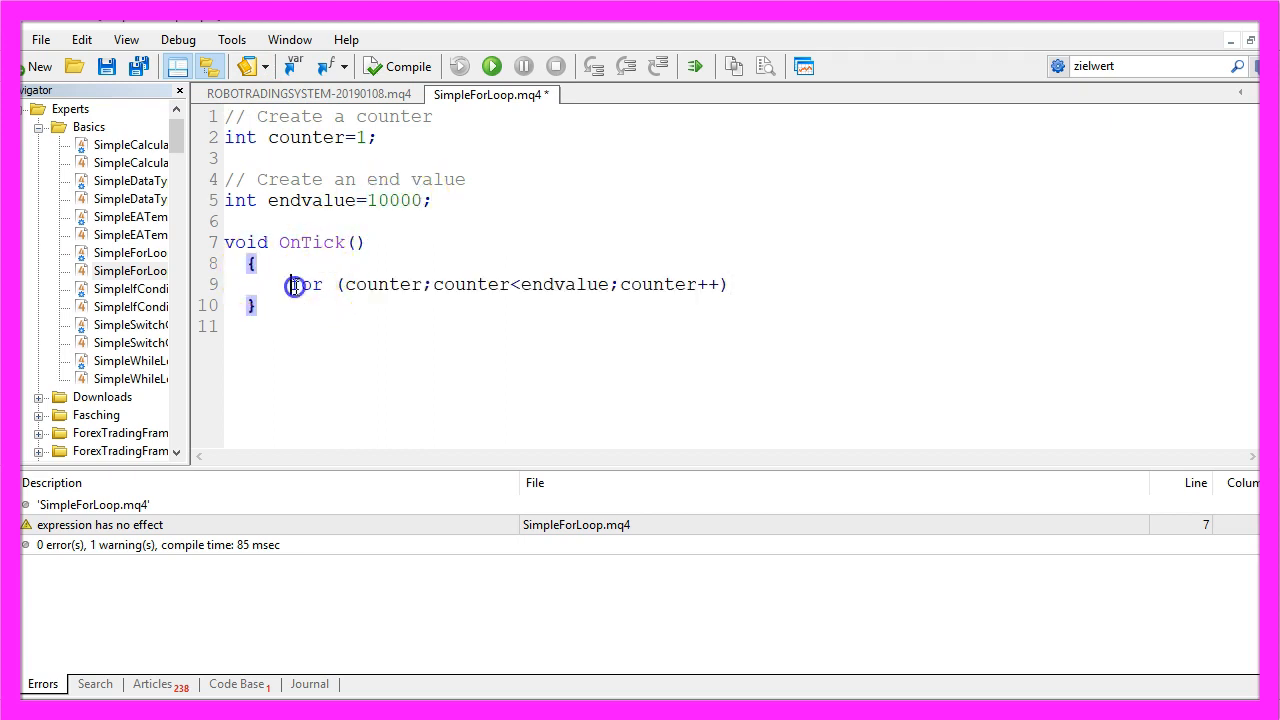
pyautogui.doubleClick(306, 284)
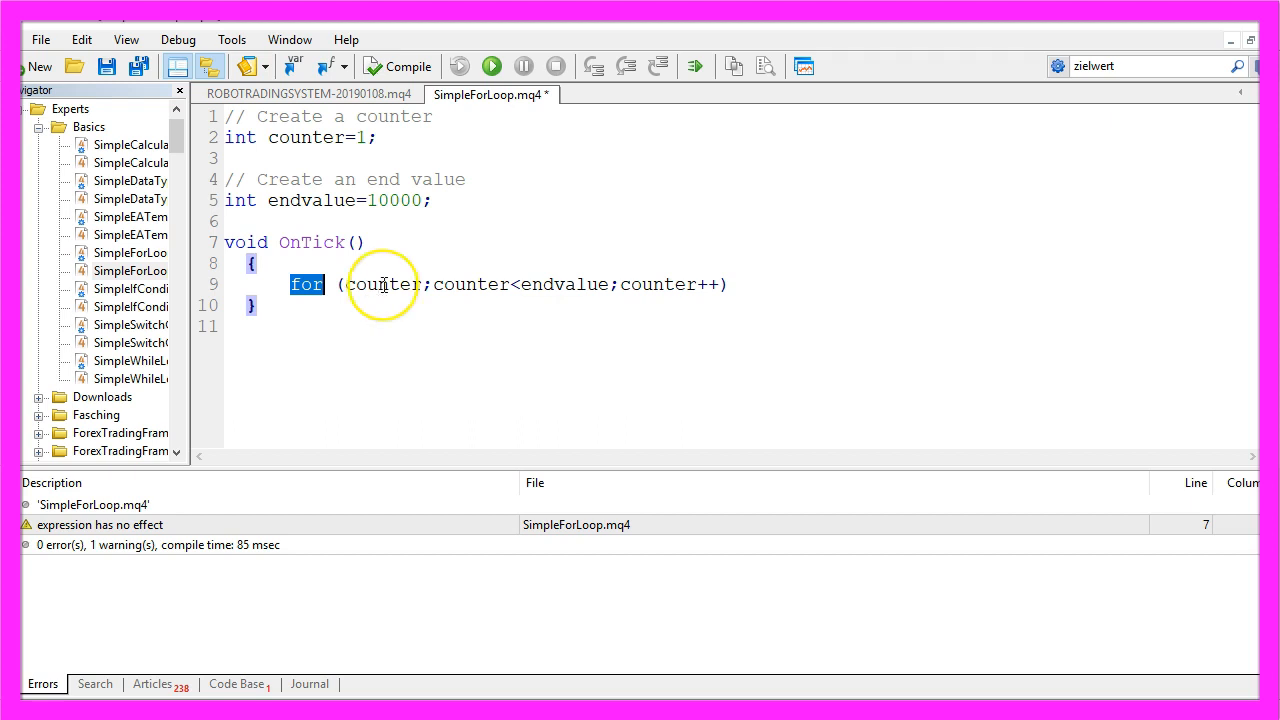
pyautogui.doubleClick(378, 284)
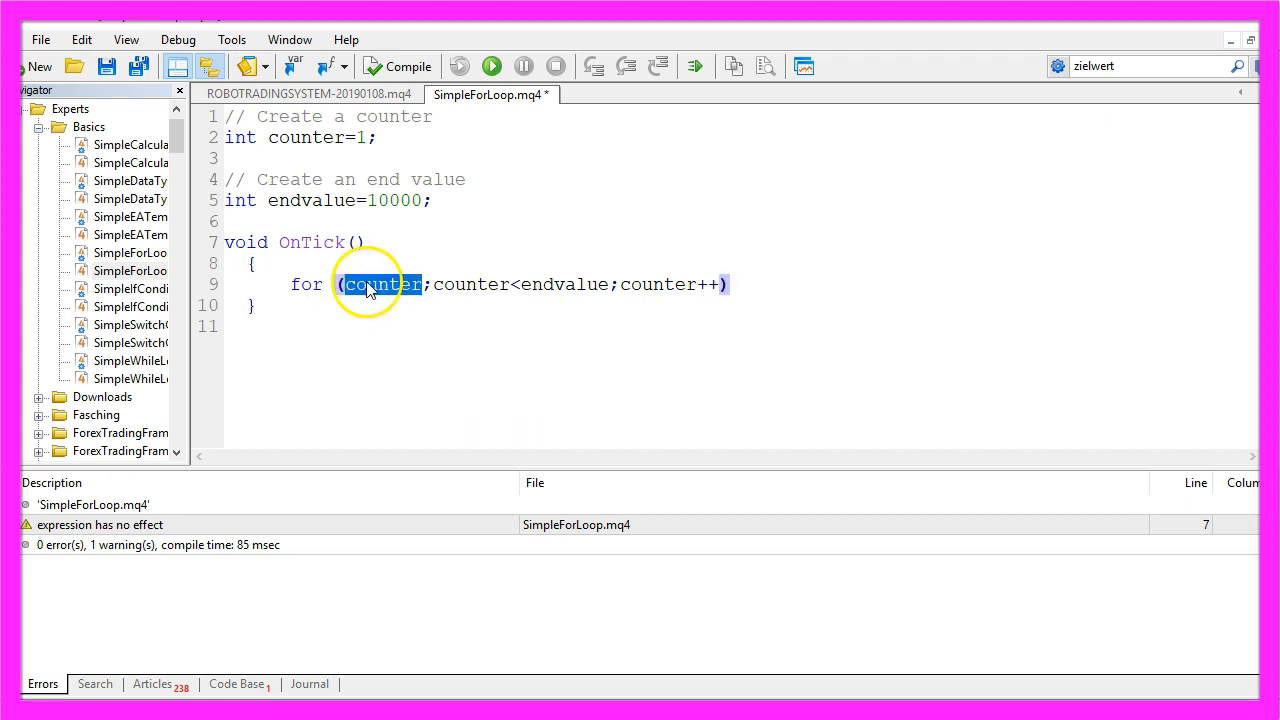
pyautogui.moveTo(360, 304)
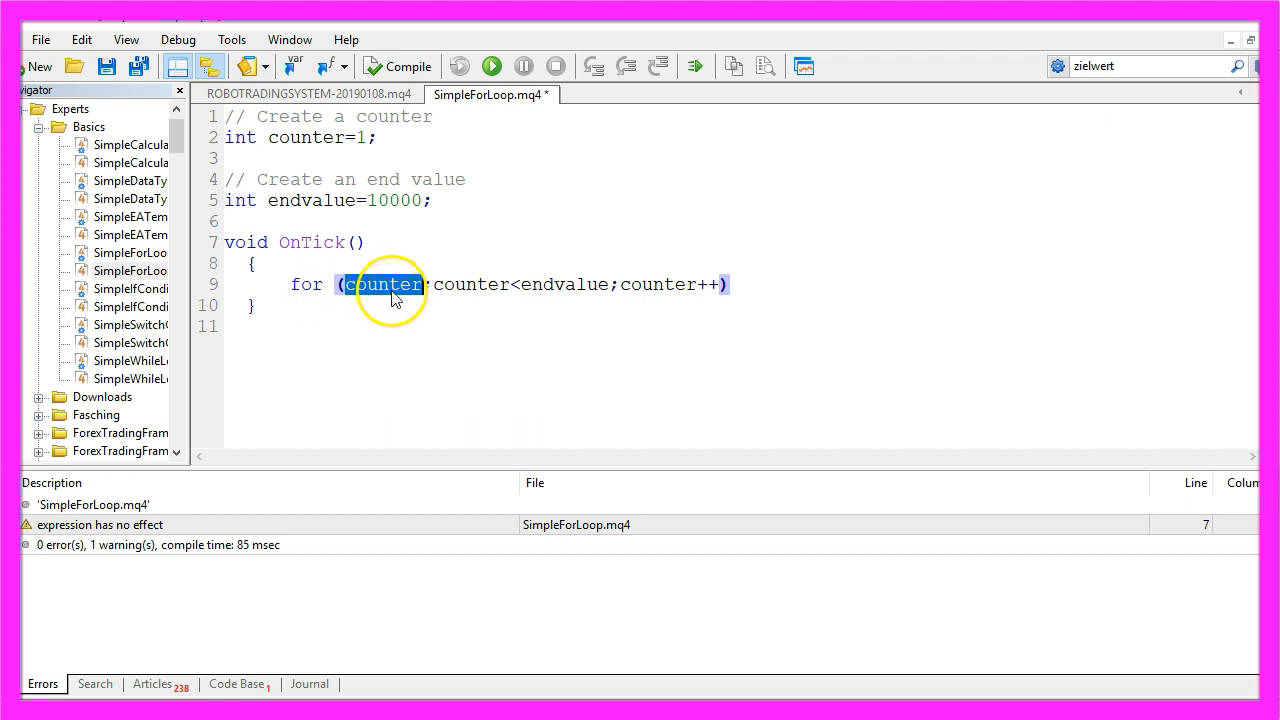
pyautogui.click(364, 136)
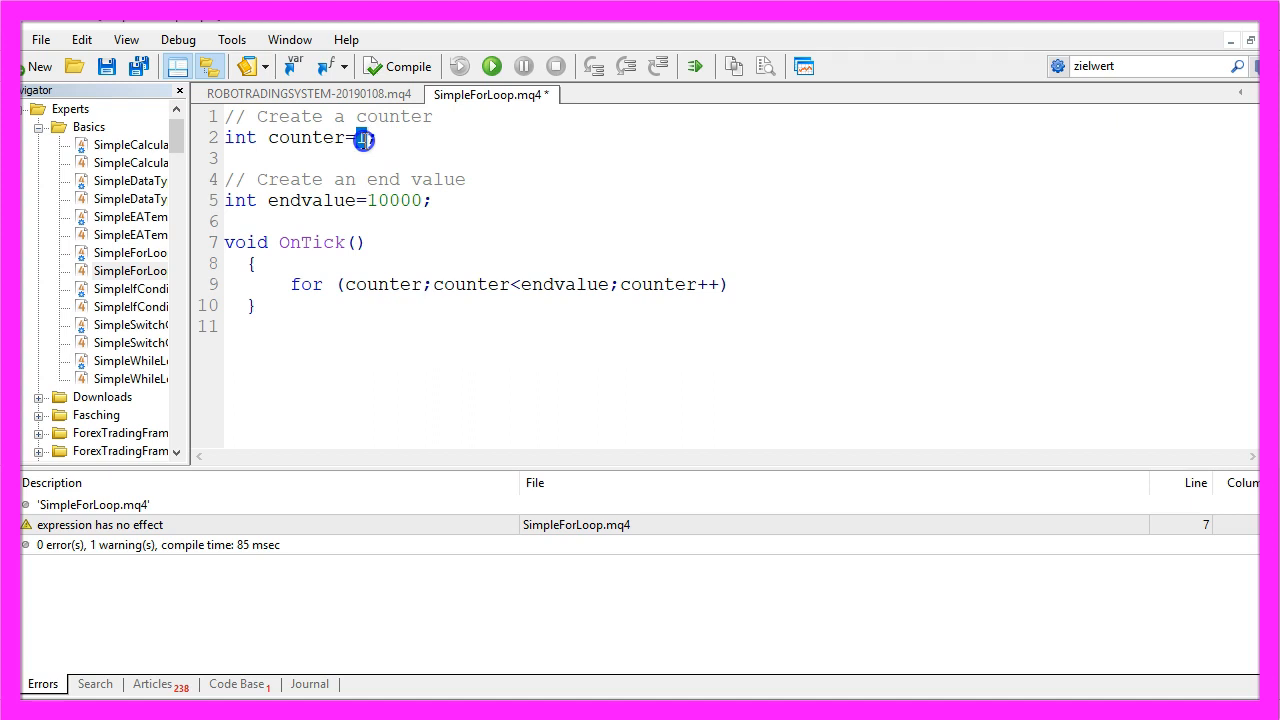
pyautogui.doubleClick(520, 284)
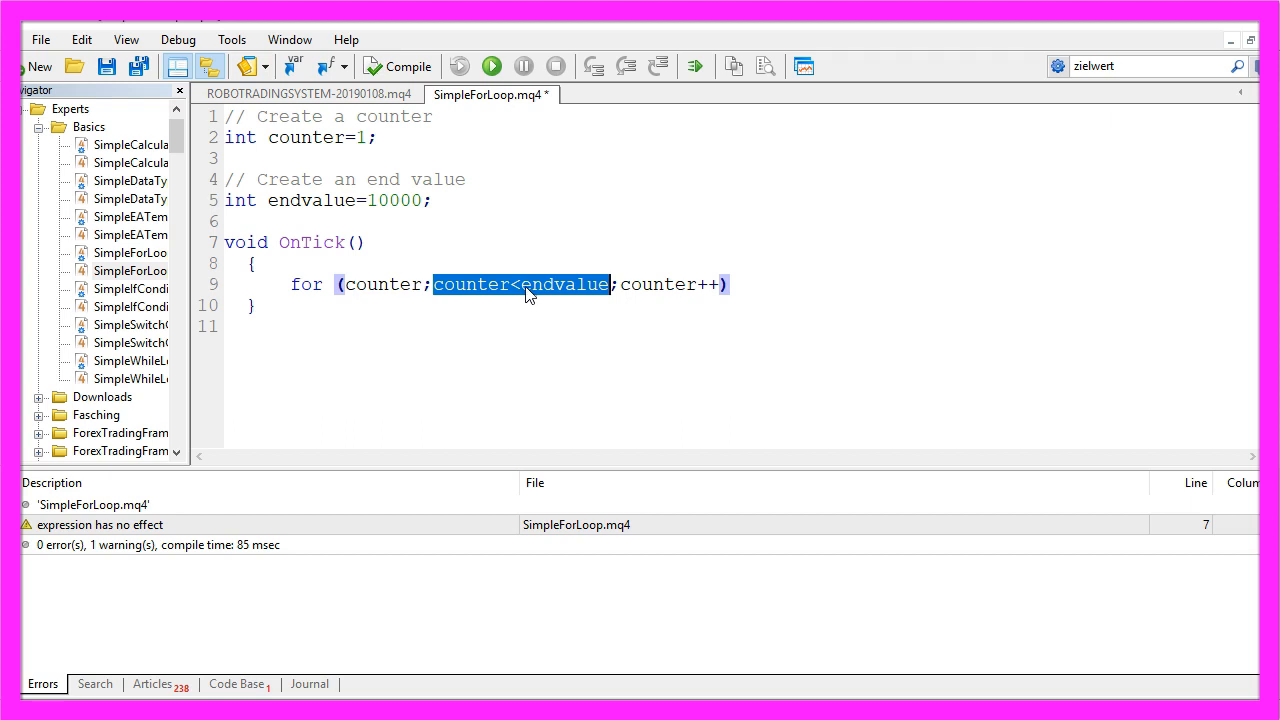
pyautogui.moveTo(472, 296)
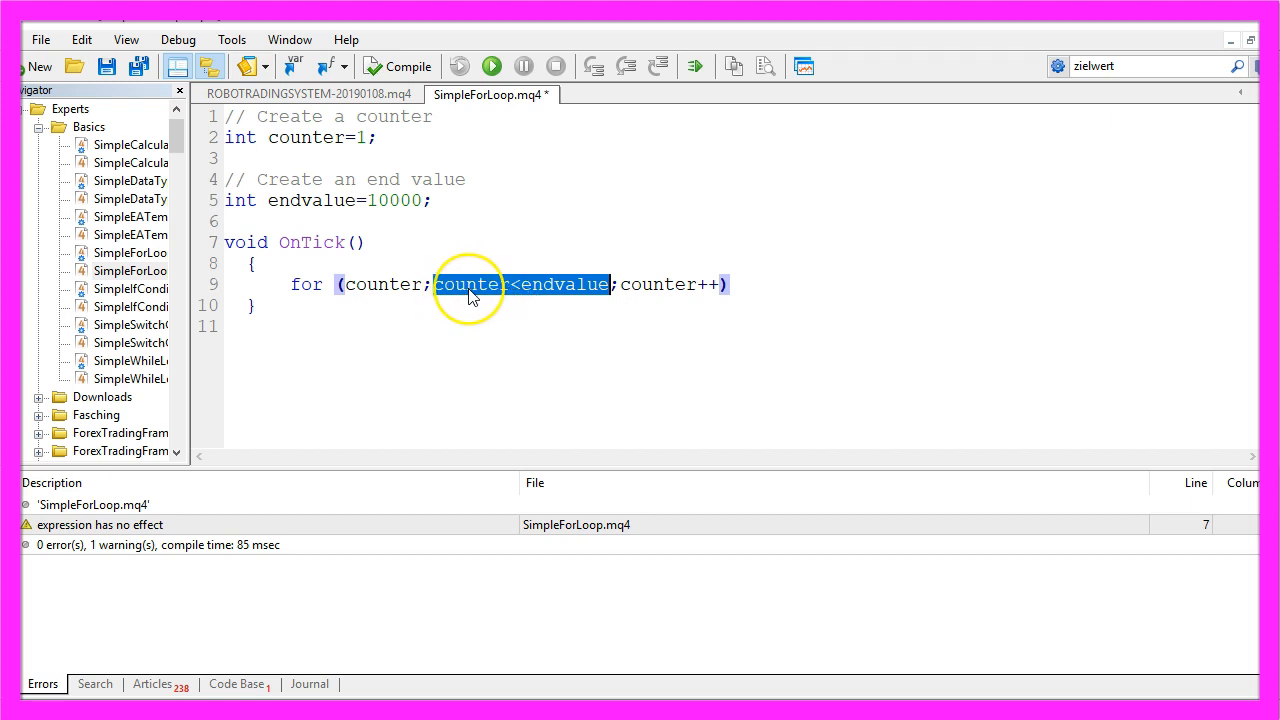
pyautogui.moveTo(504, 298)
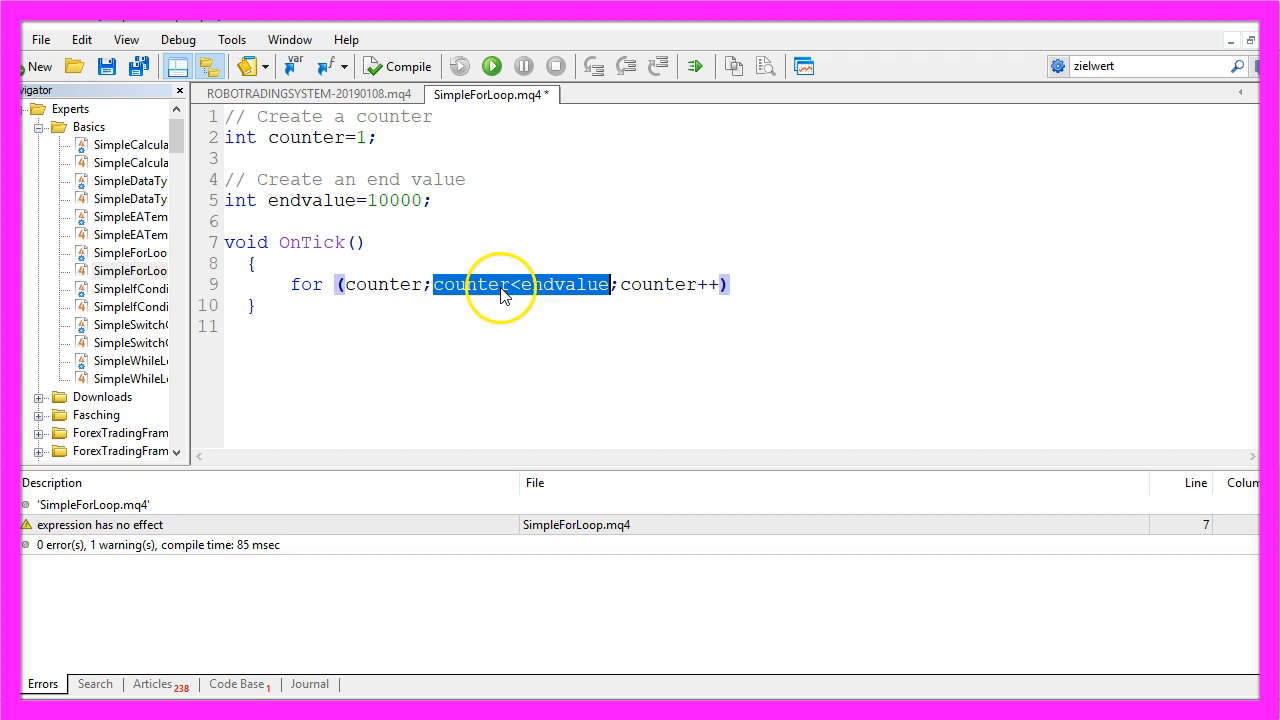
pyautogui.moveTo(576, 302)
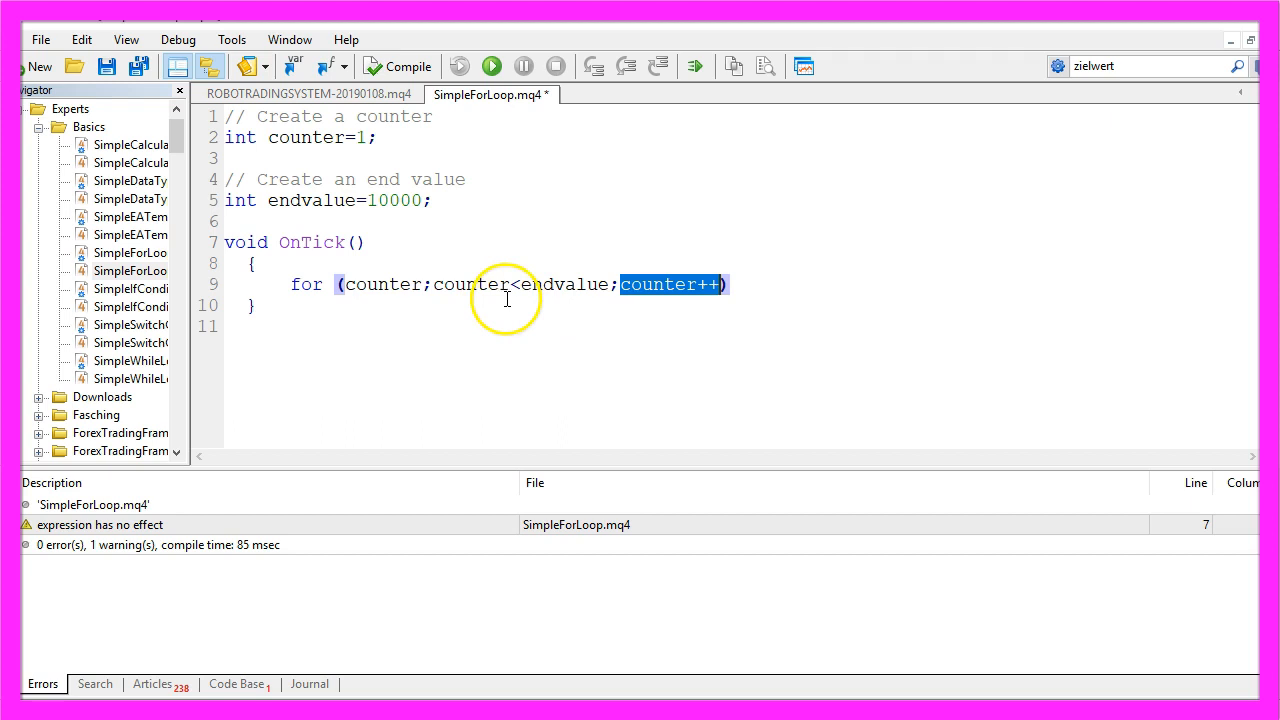
pyautogui.moveTo(596, 284)
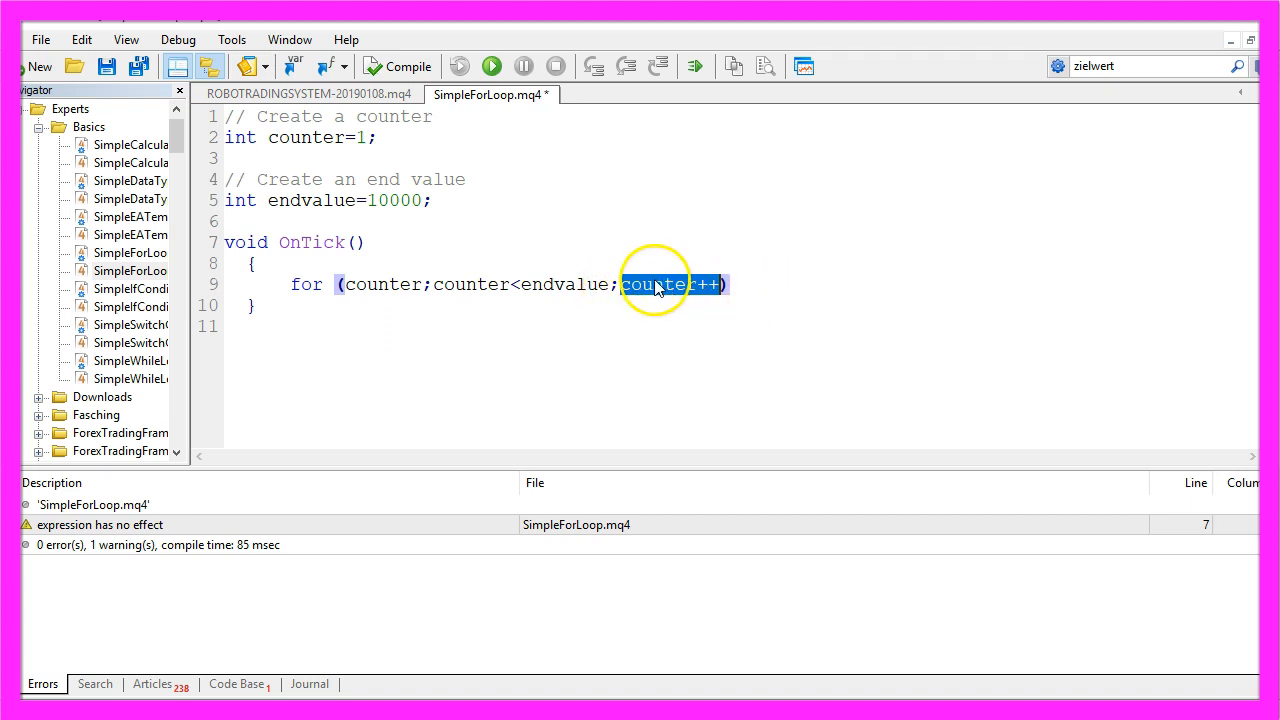
pyautogui.moveTo(710, 288)
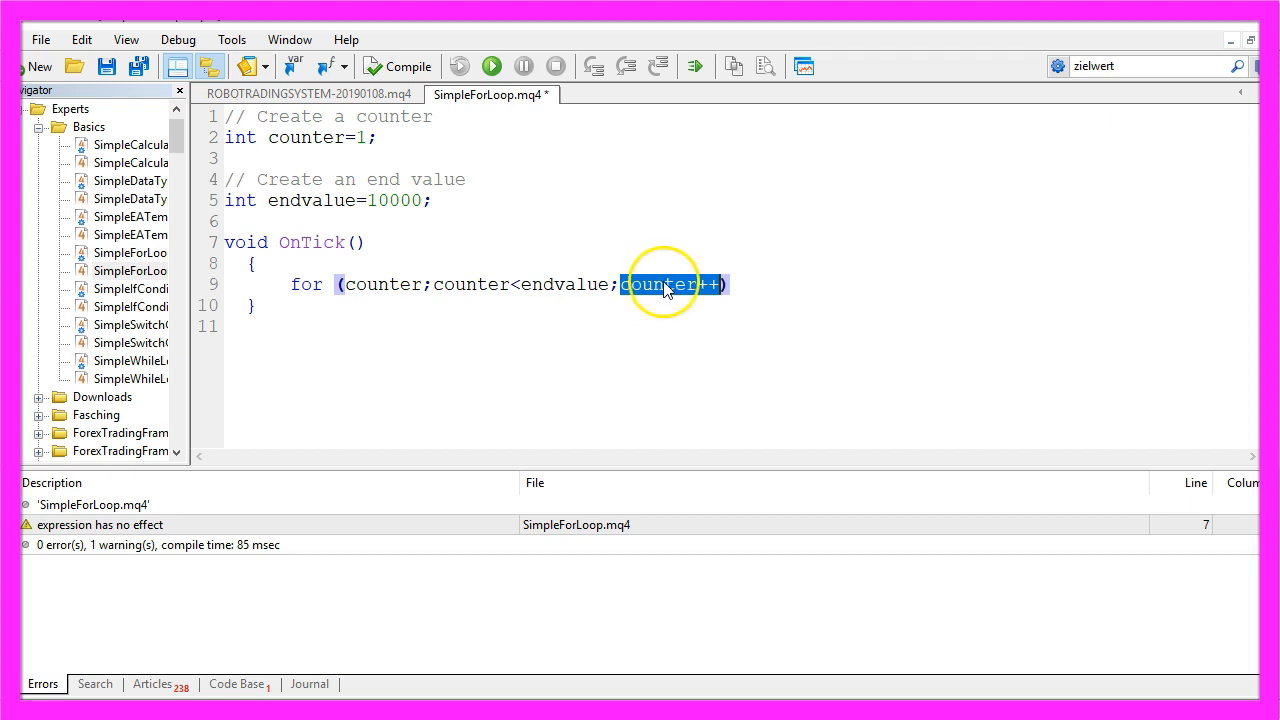
# Step: Make the step counter=counter+1 and print "Counter equals " with counter in the loop body
pyautogui.write('counter=counter+')
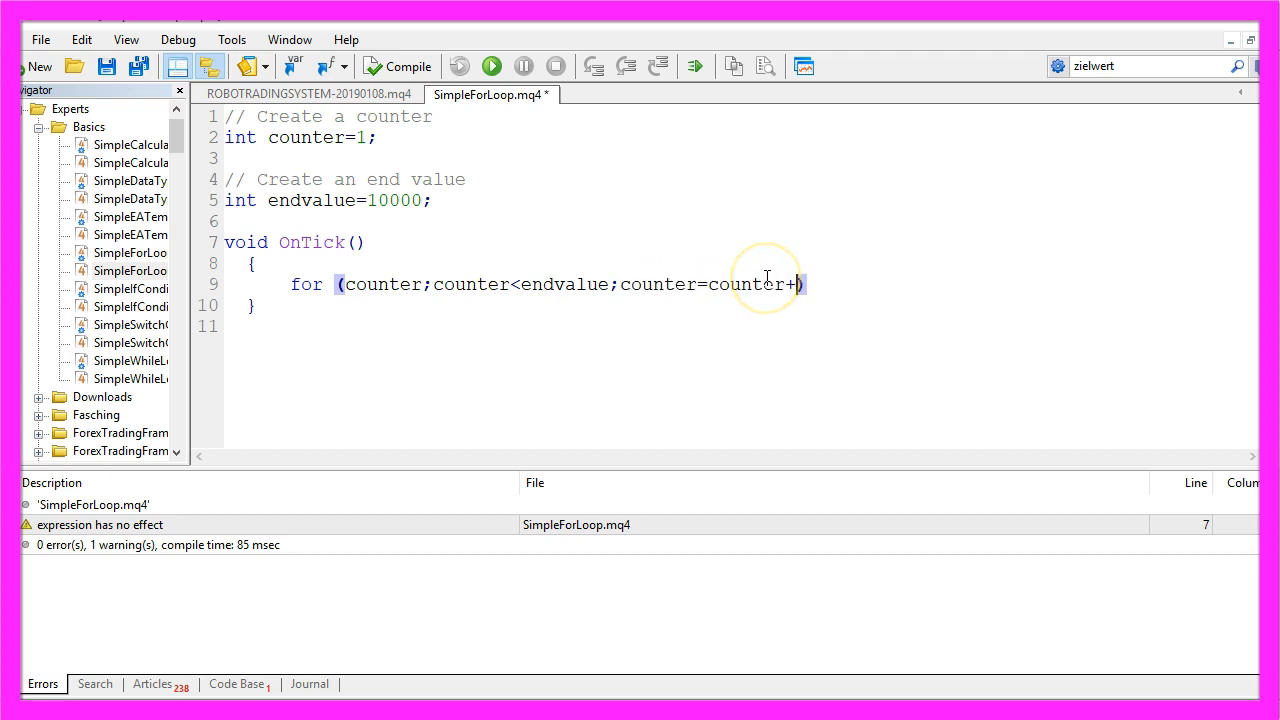
pyautogui.write('1')
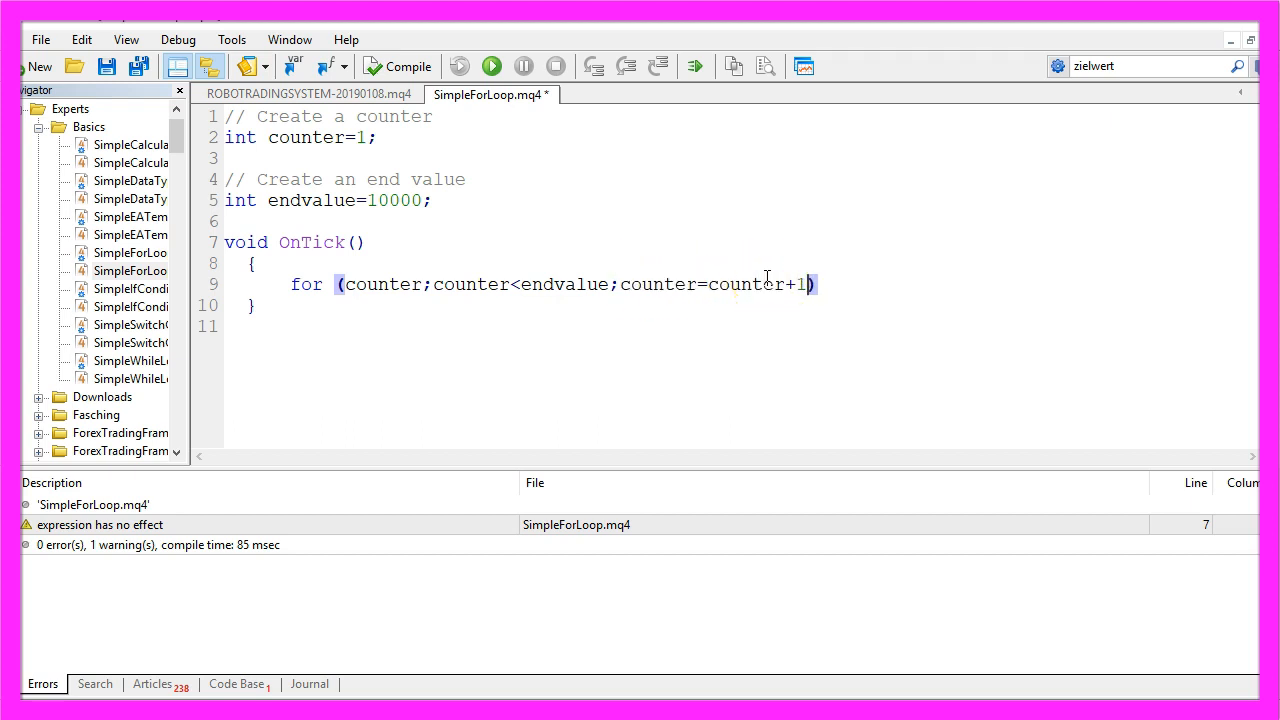
pyautogui.doubleClick(718, 284)
pyautogui.write('{')
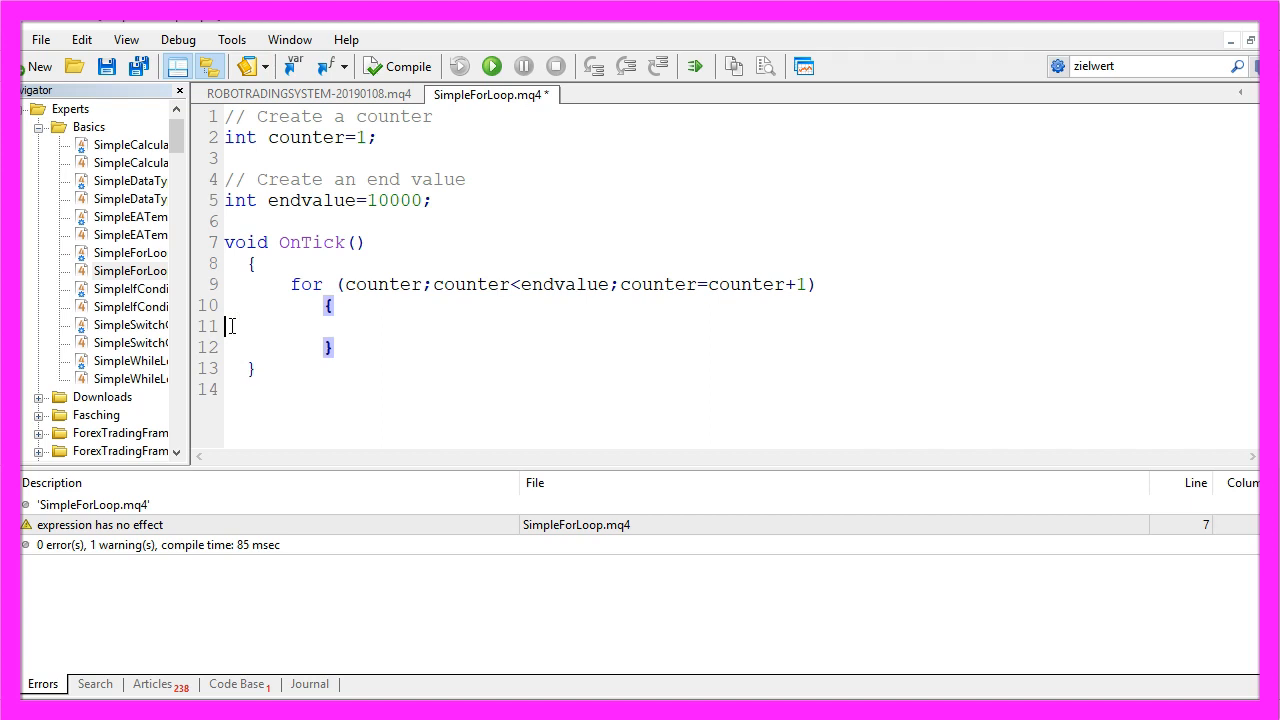
pyautogui.write('Print ("Counter equals ",counter);')
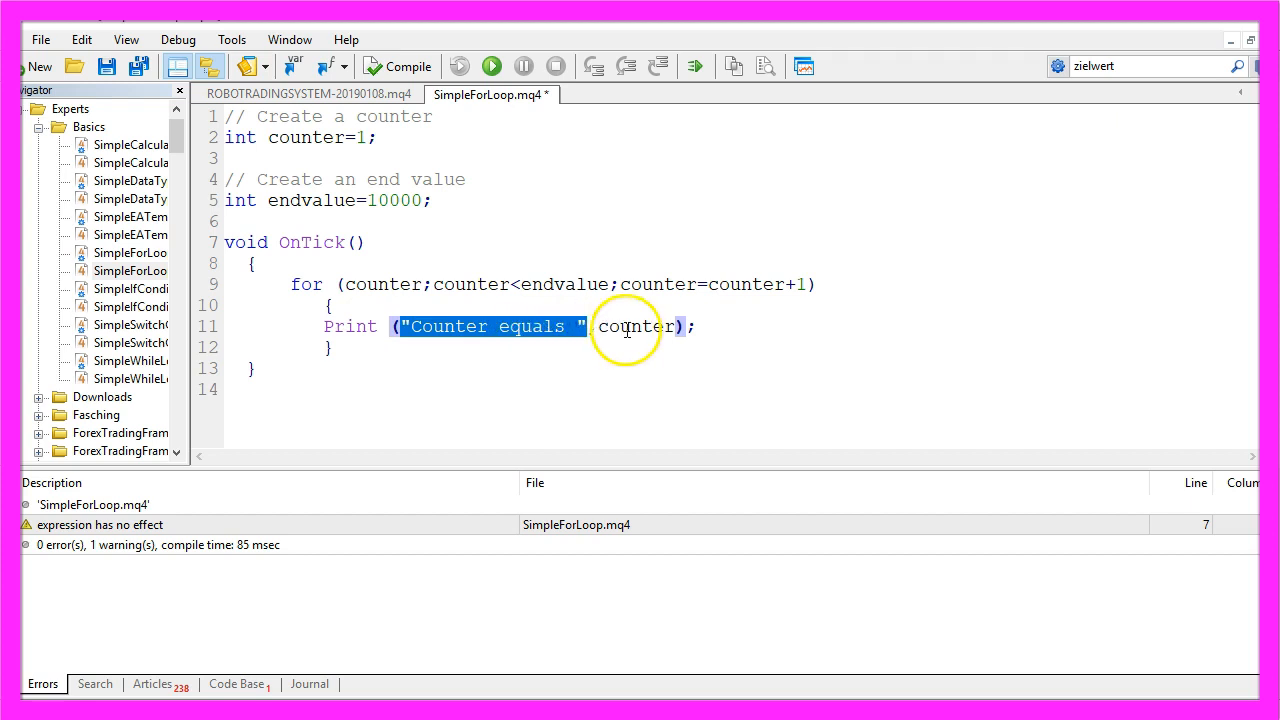
pyautogui.doubleClick(636, 326)
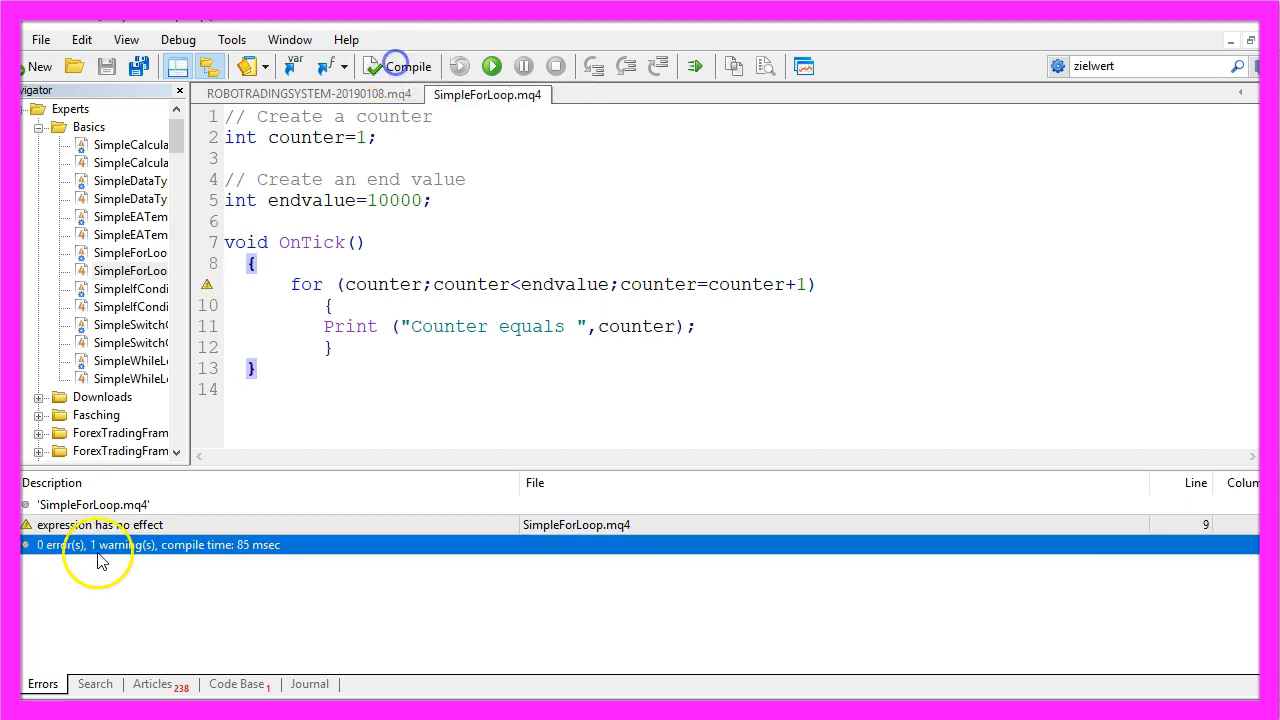
pyautogui.moveTo(120, 524)
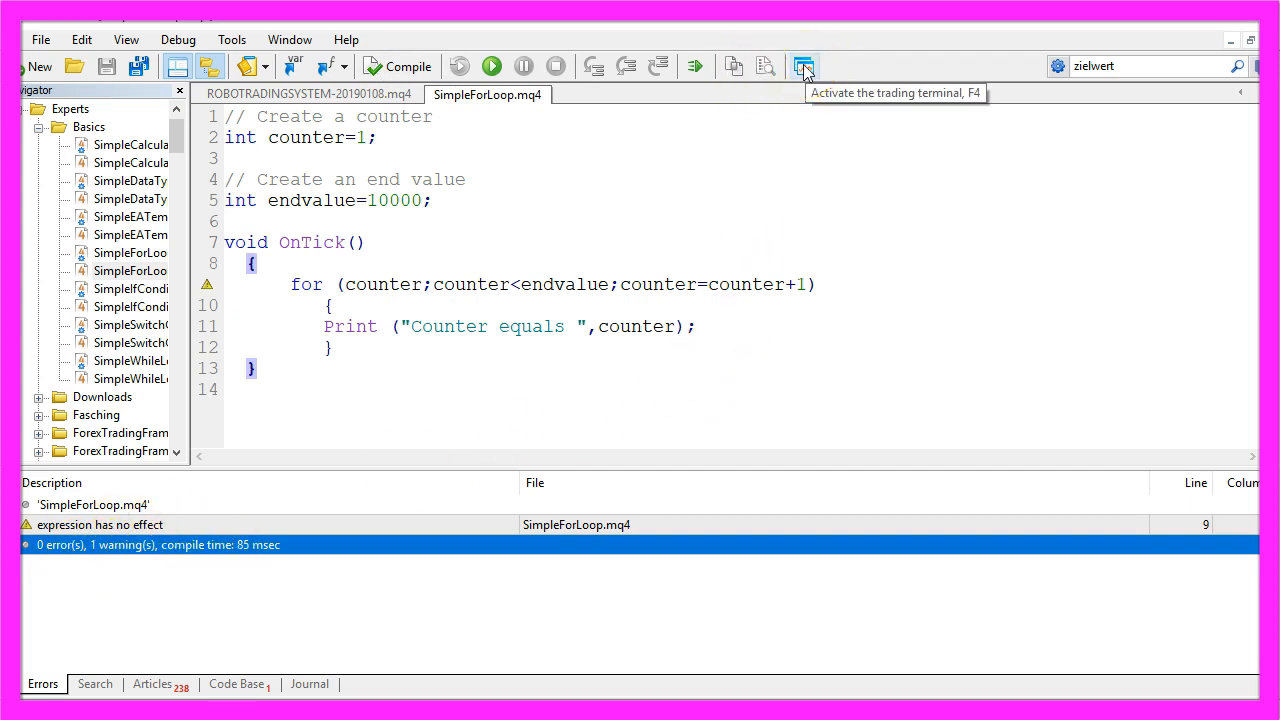
# Step: Show the Strategy Tester in MetaTrader 4 and choose SimpleForLoop.ex4 as the expert to test
pyautogui.click(804, 66)
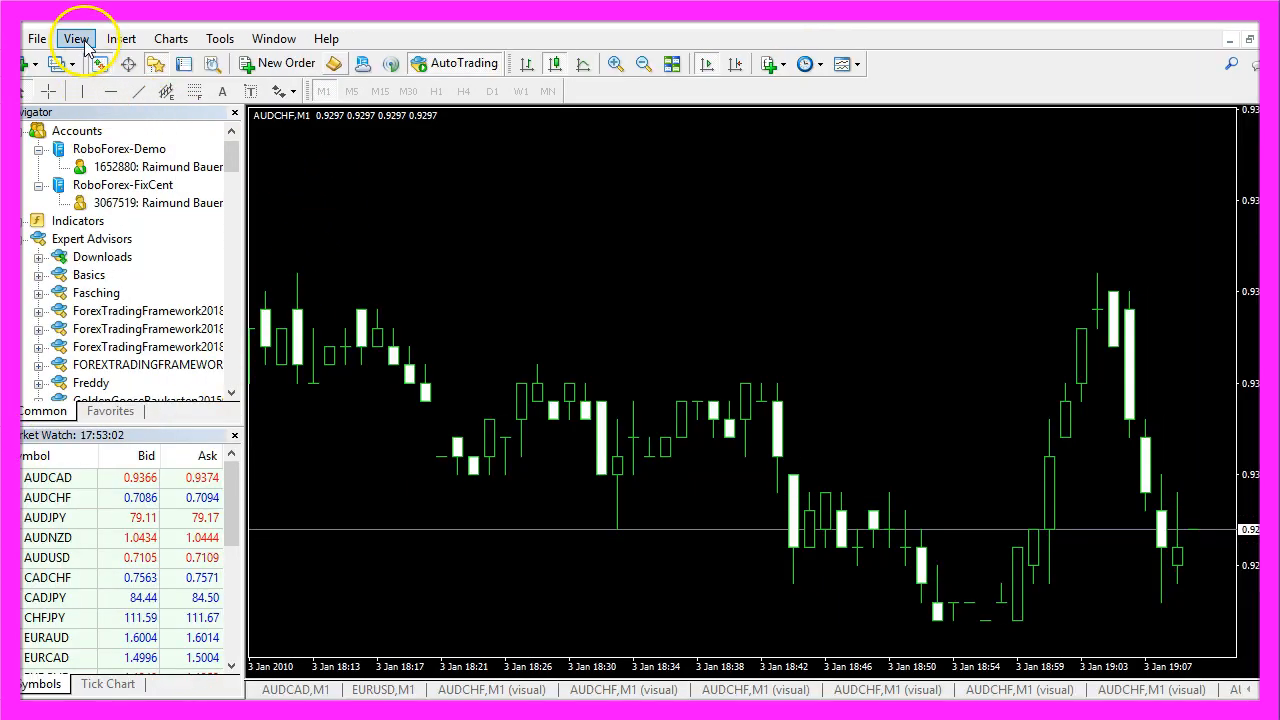
pyautogui.click(76, 38)
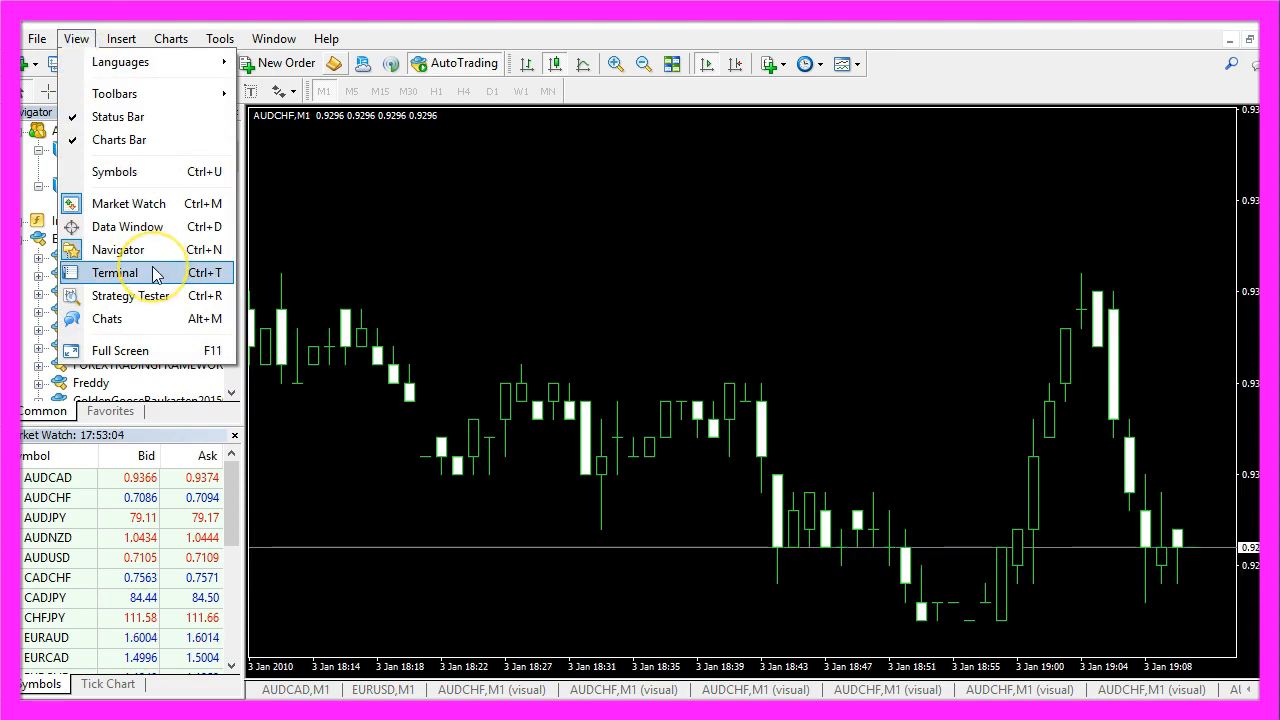
pyautogui.moveTo(162, 302)
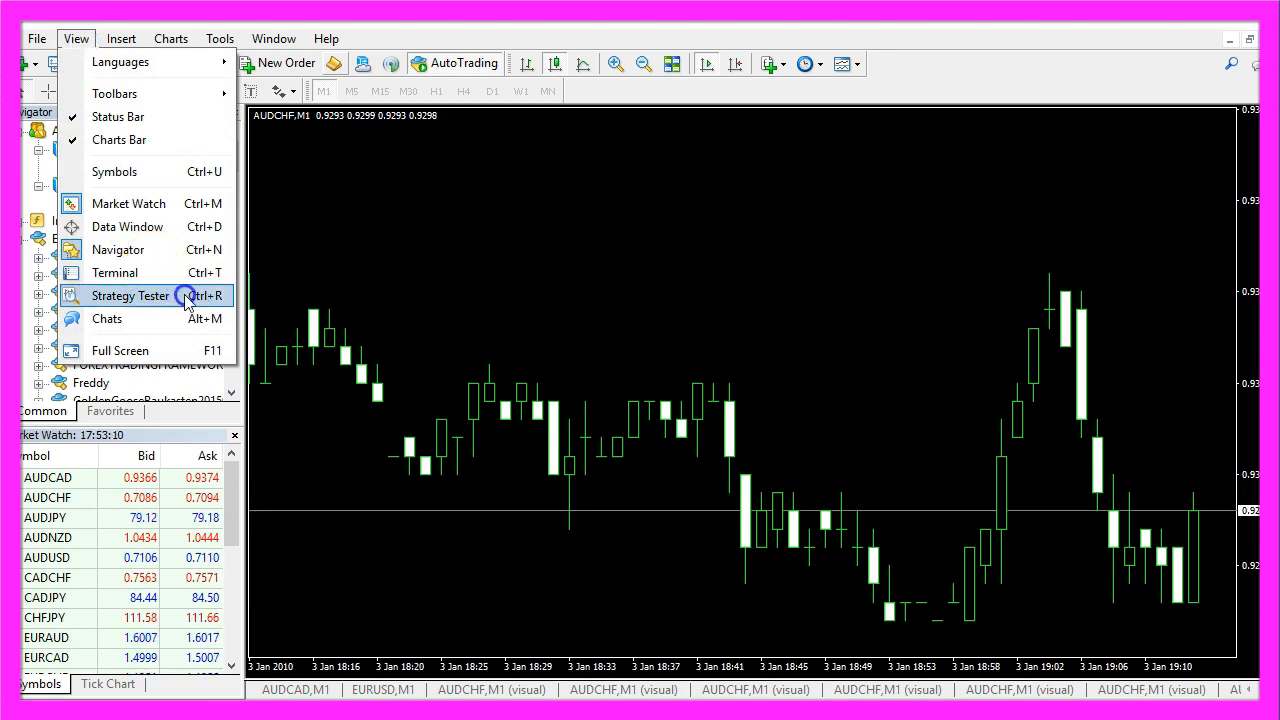
pyautogui.click(130, 296)
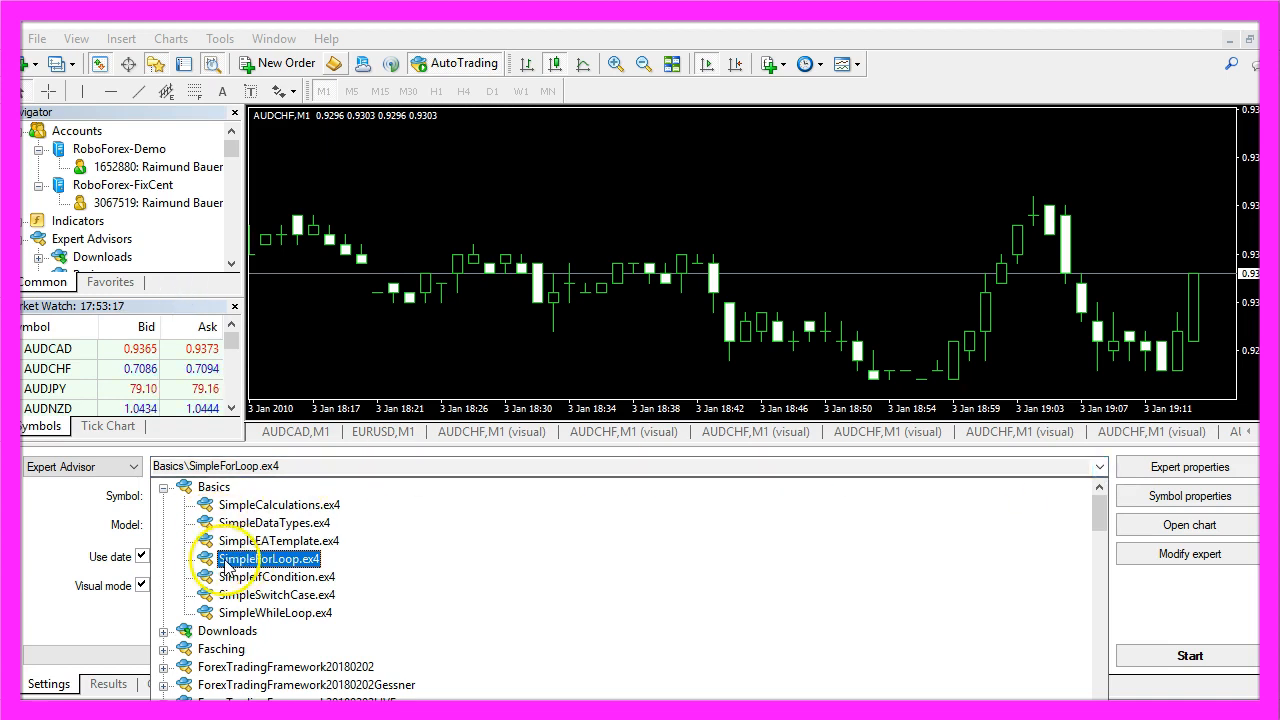
pyautogui.doubleClick(268, 558)
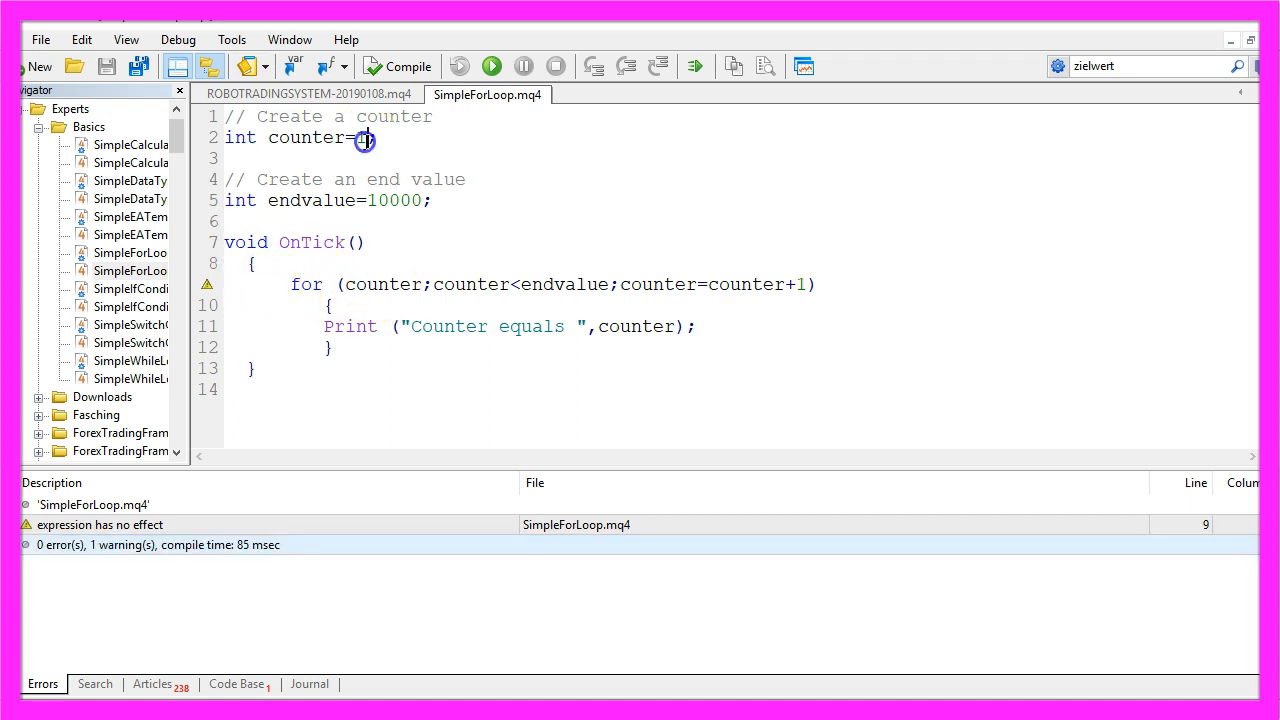
# Step: Set counter to 10000, endvalue to 1, and the loop condition to counter>endvalue
pyautogui.write('1')
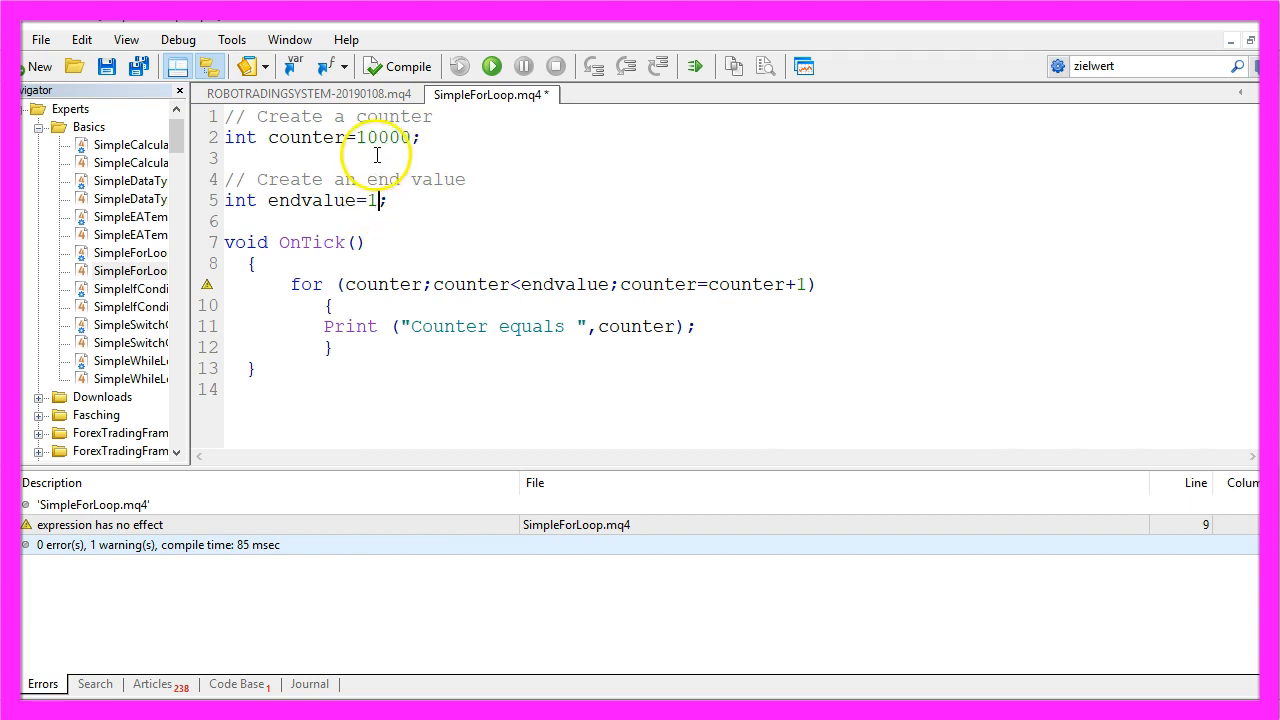
pyautogui.doubleClick(384, 136)
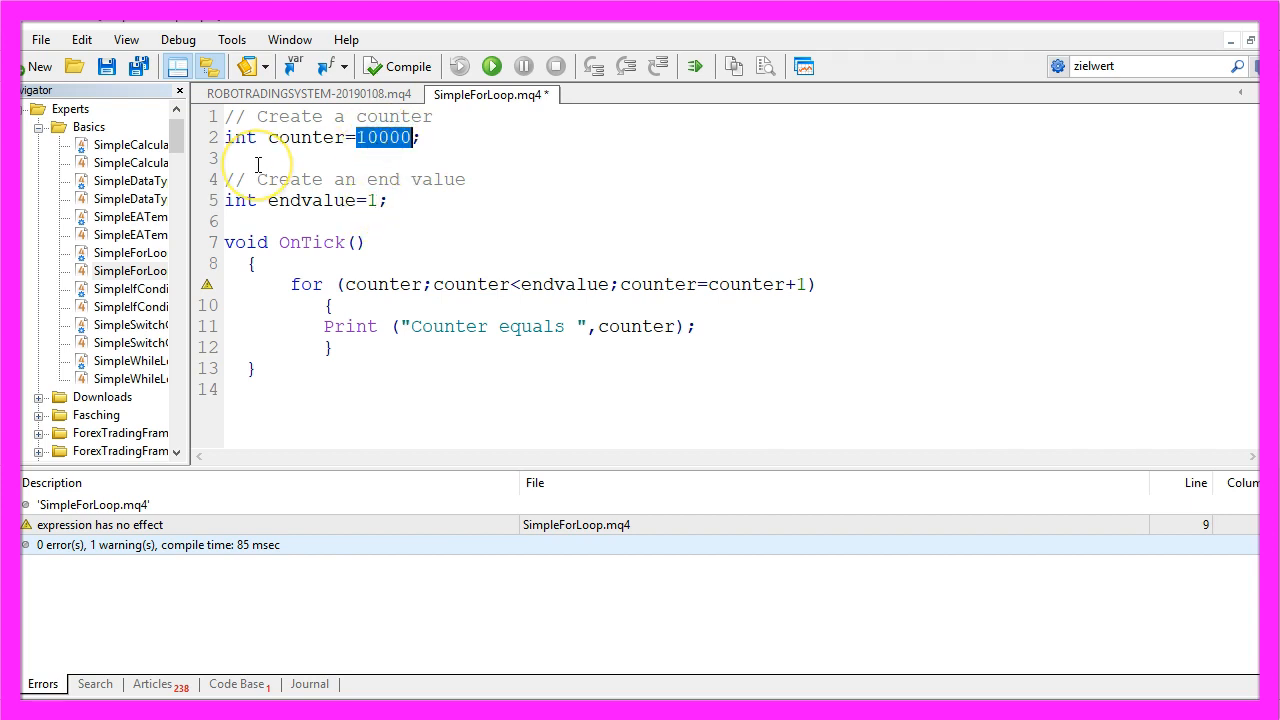
pyautogui.moveTo(358, 204)
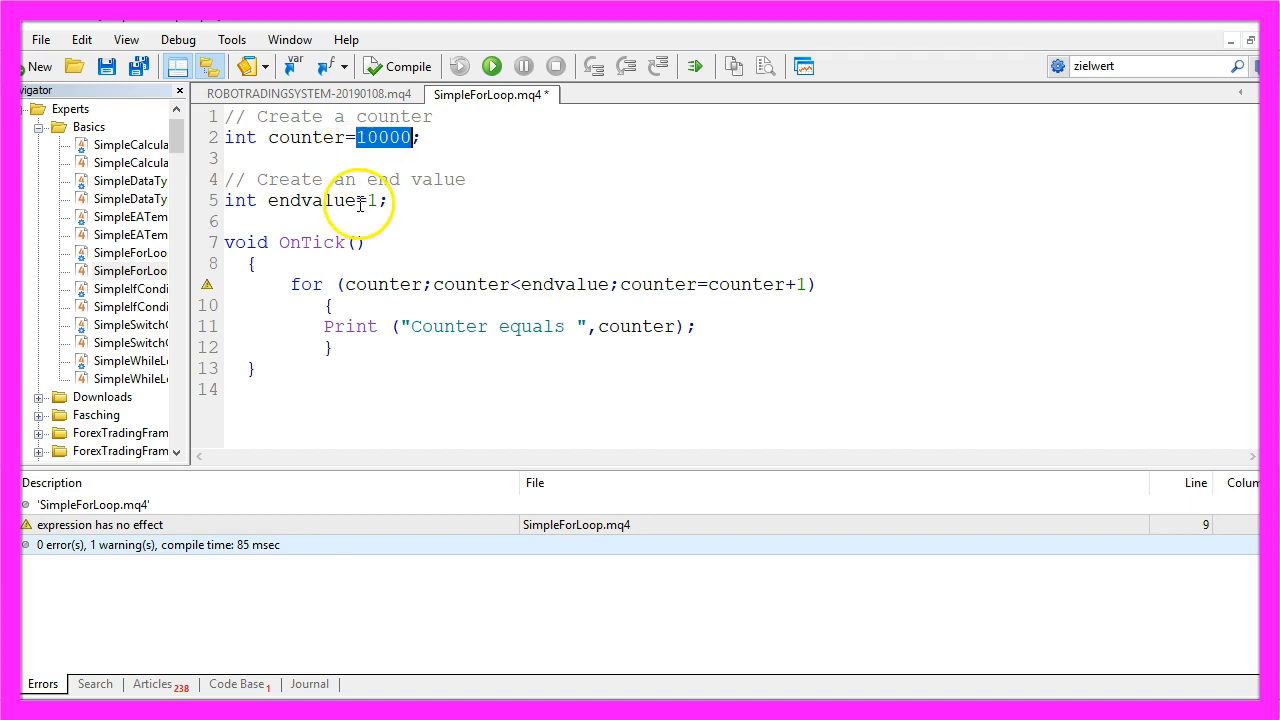
pyautogui.doubleClick(372, 200)
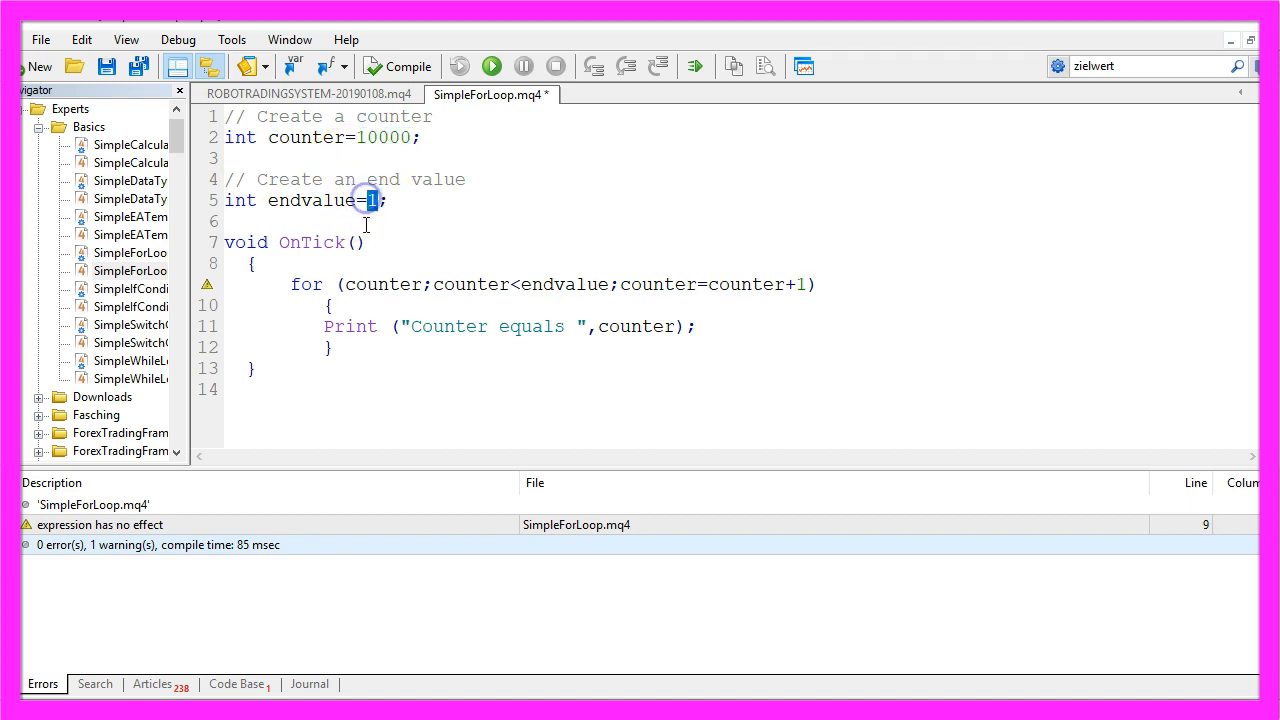
pyautogui.doubleClick(380, 284)
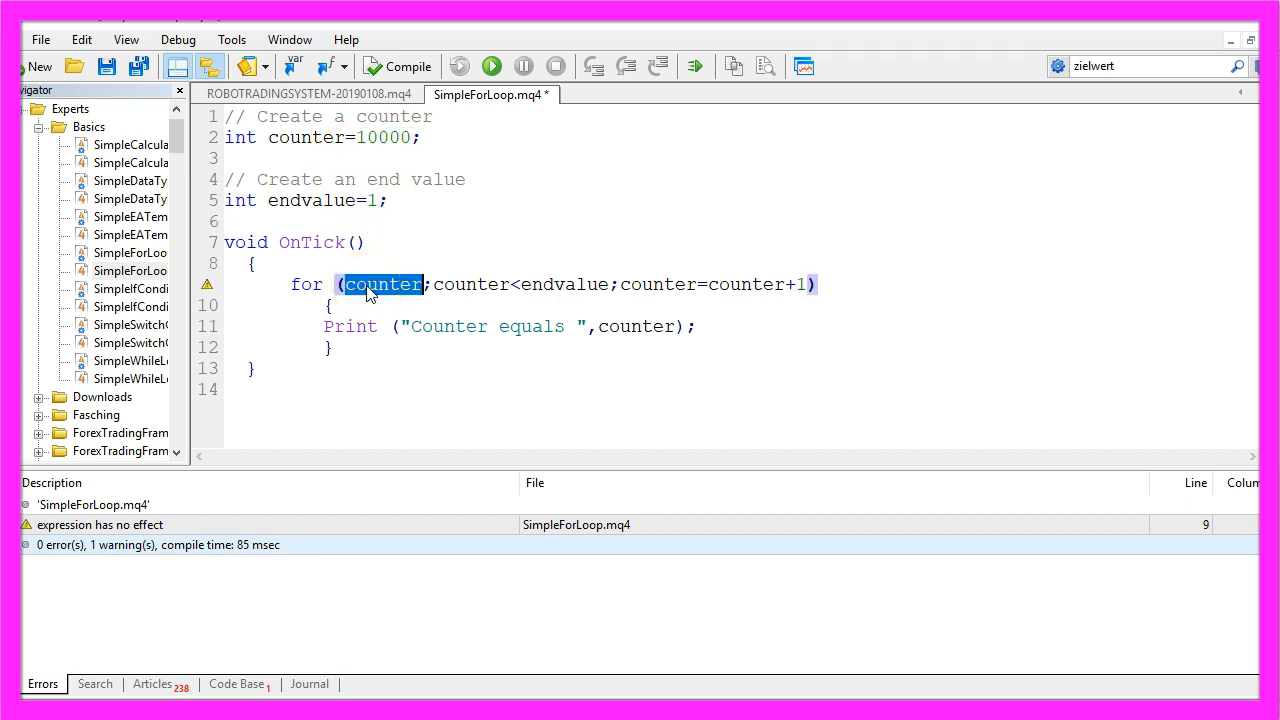
pyautogui.moveTo(354, 168)
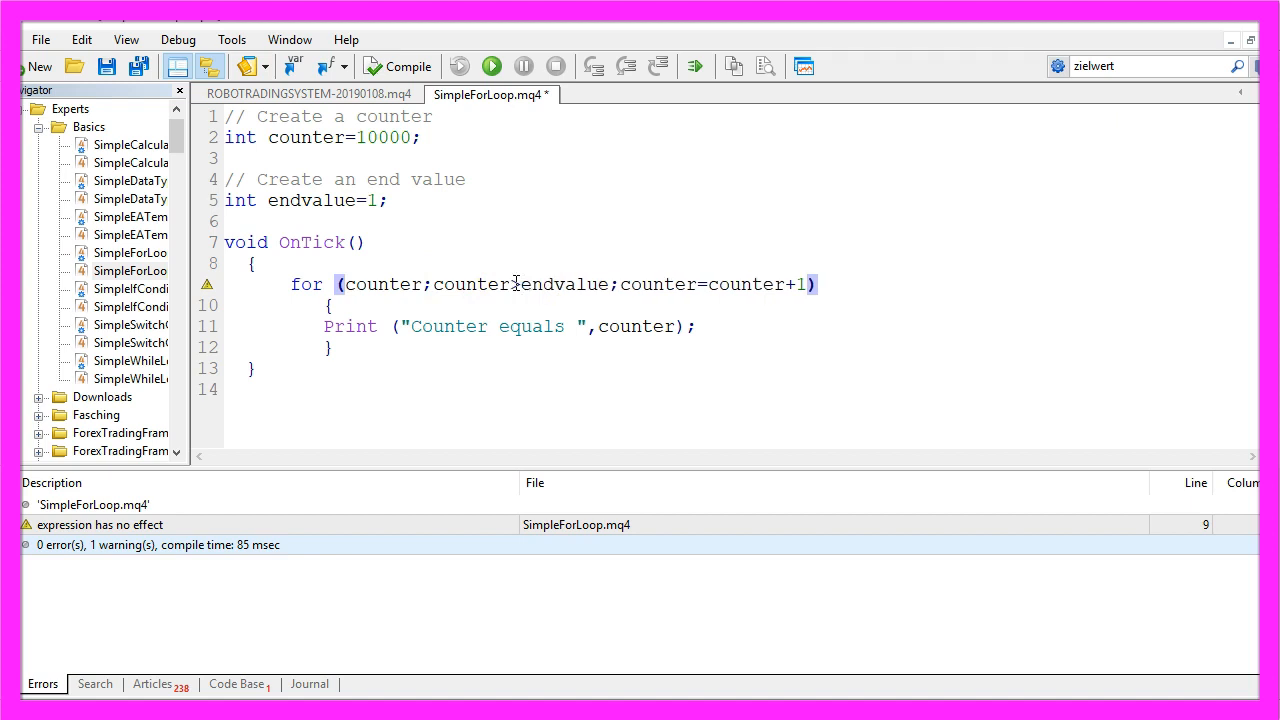
pyautogui.write('>')
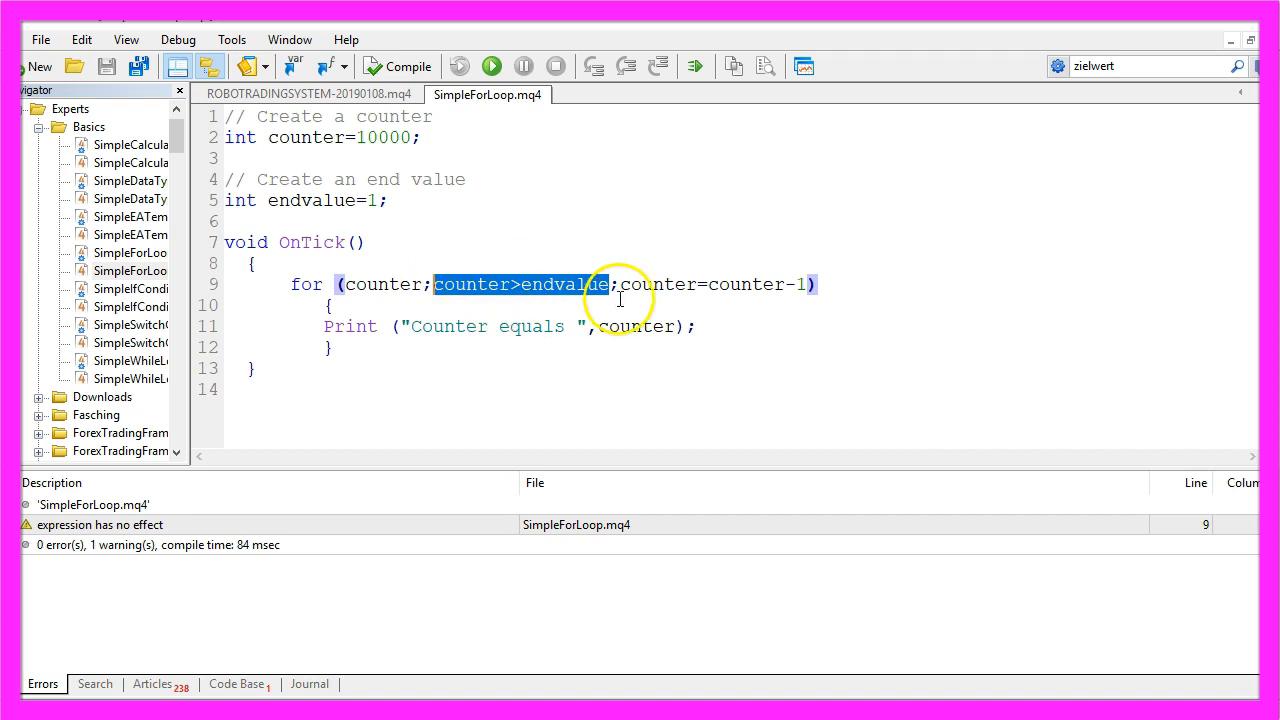
pyautogui.moveTo(448, 296)
pyautogui.write('=')
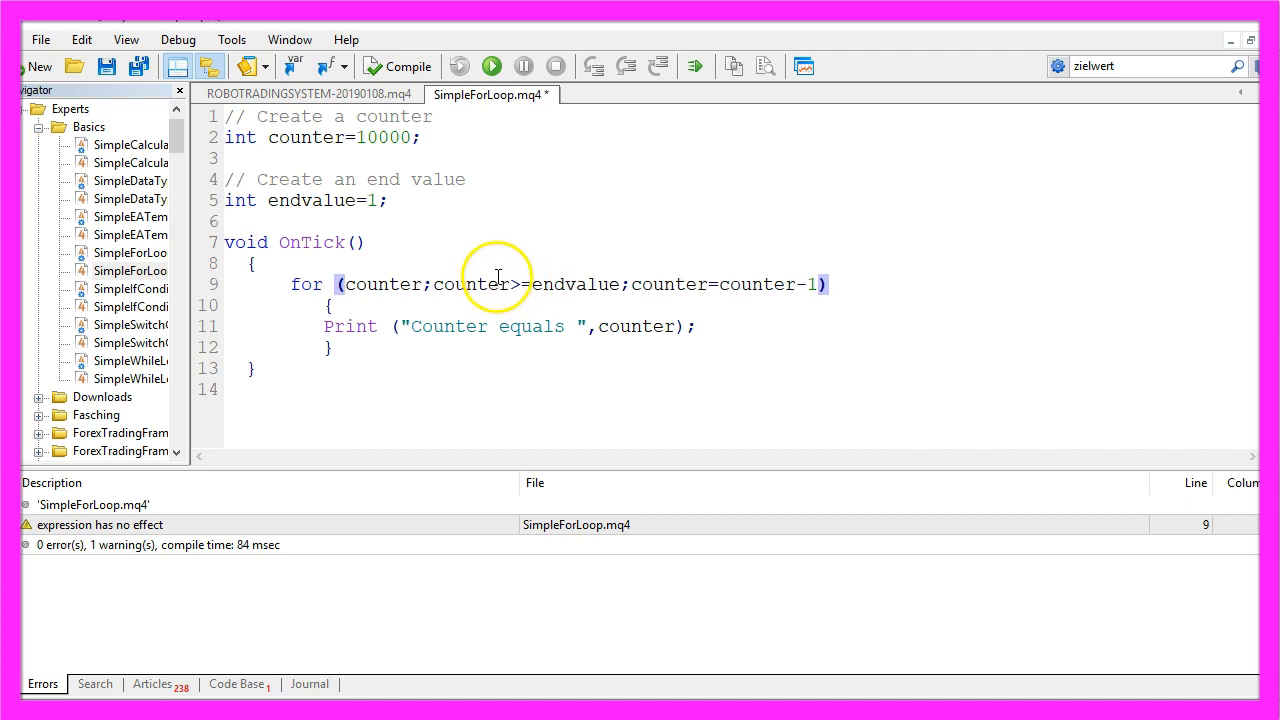
pyautogui.moveTo(584, 284)
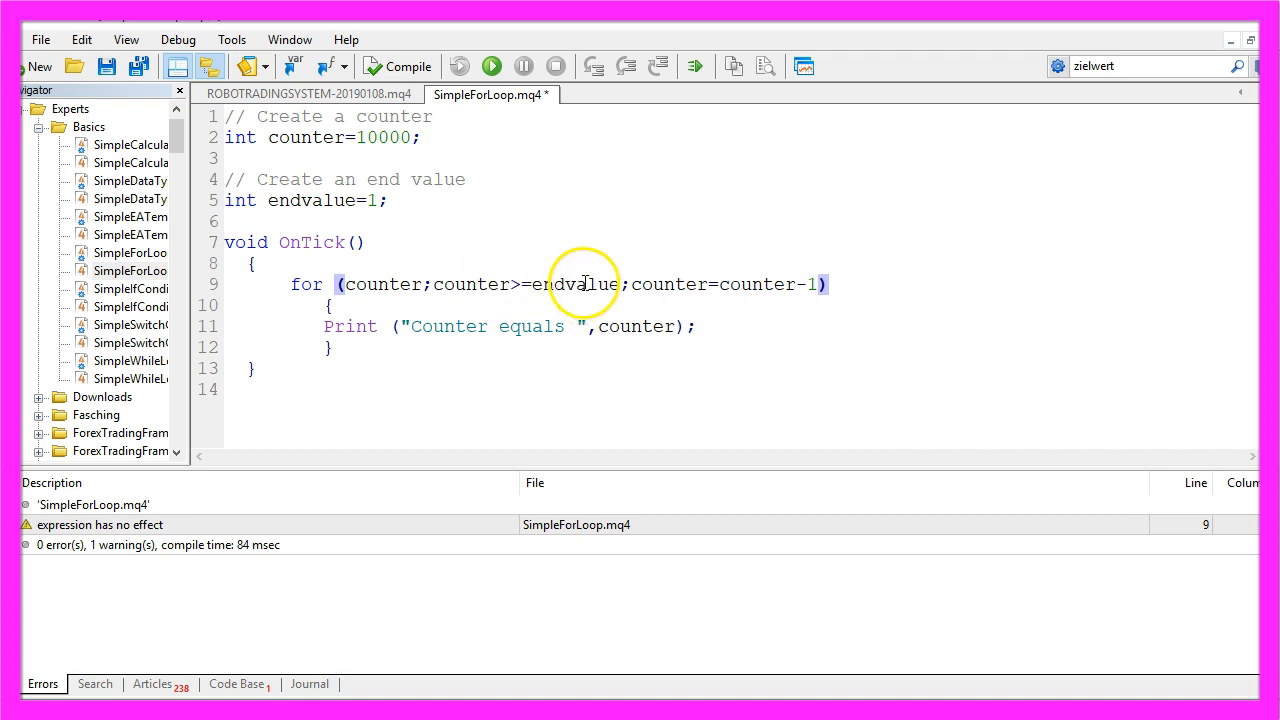
# Step: Recompile the loop with counter>=endvalue and counter=counter-1
pyautogui.click(400, 66)
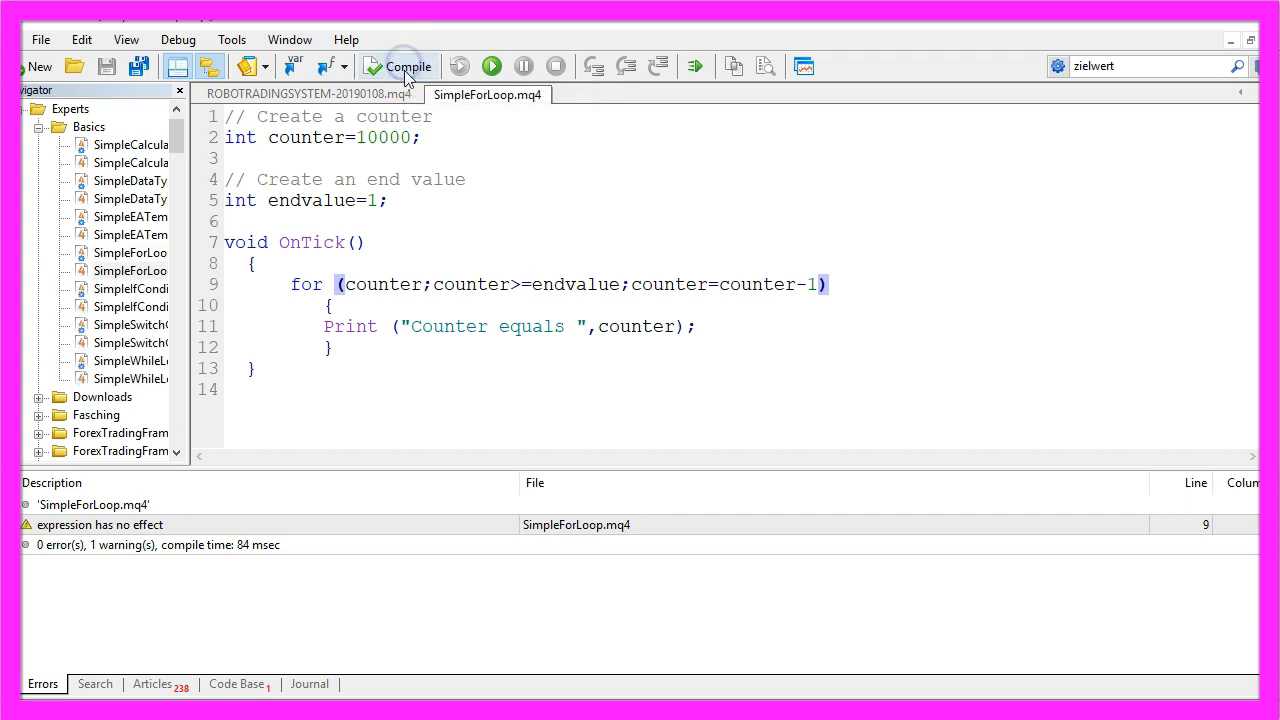
pyautogui.click(396, 66)
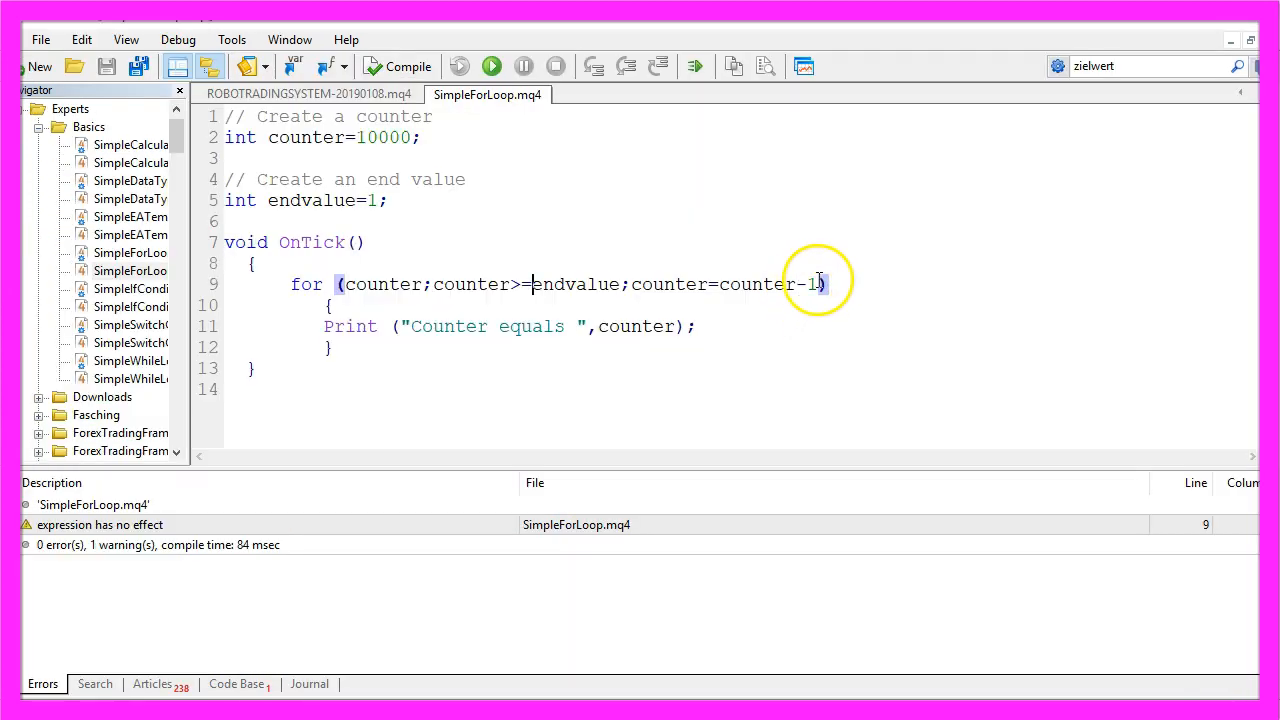
# Step: Change the loop step to counter=counter-10
pyautogui.doubleClick(812, 284)
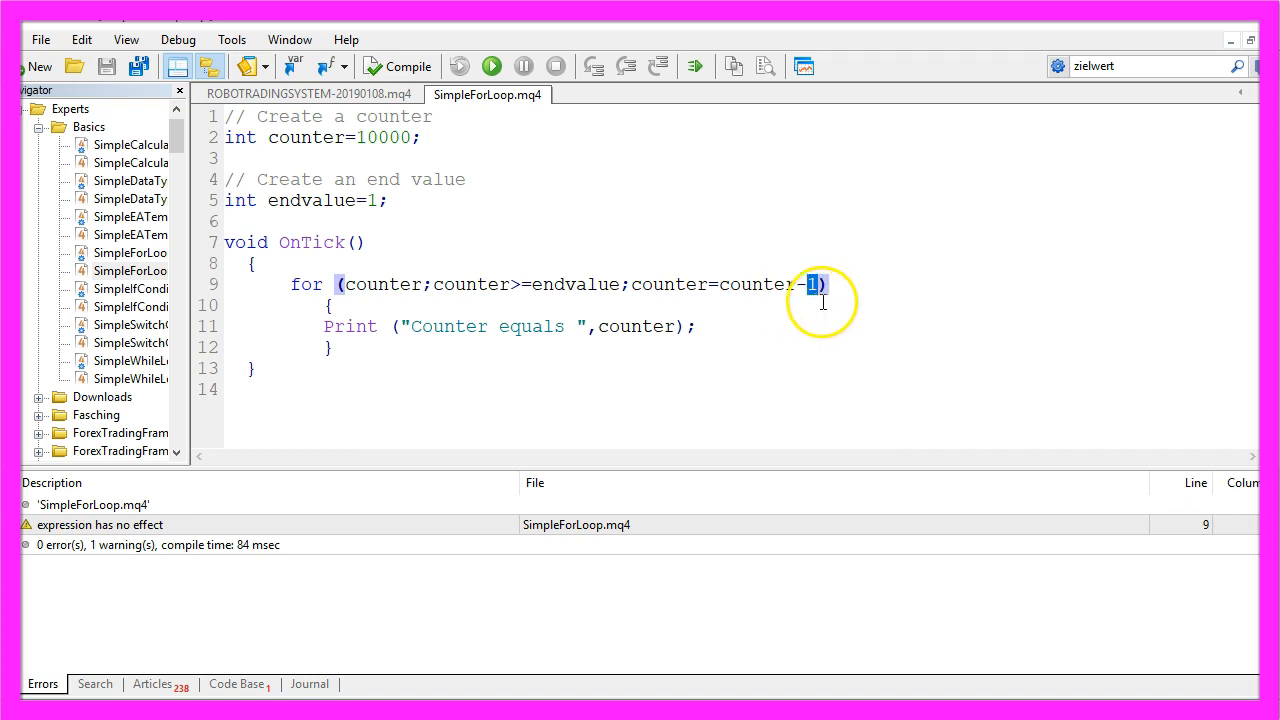
pyautogui.write('0')
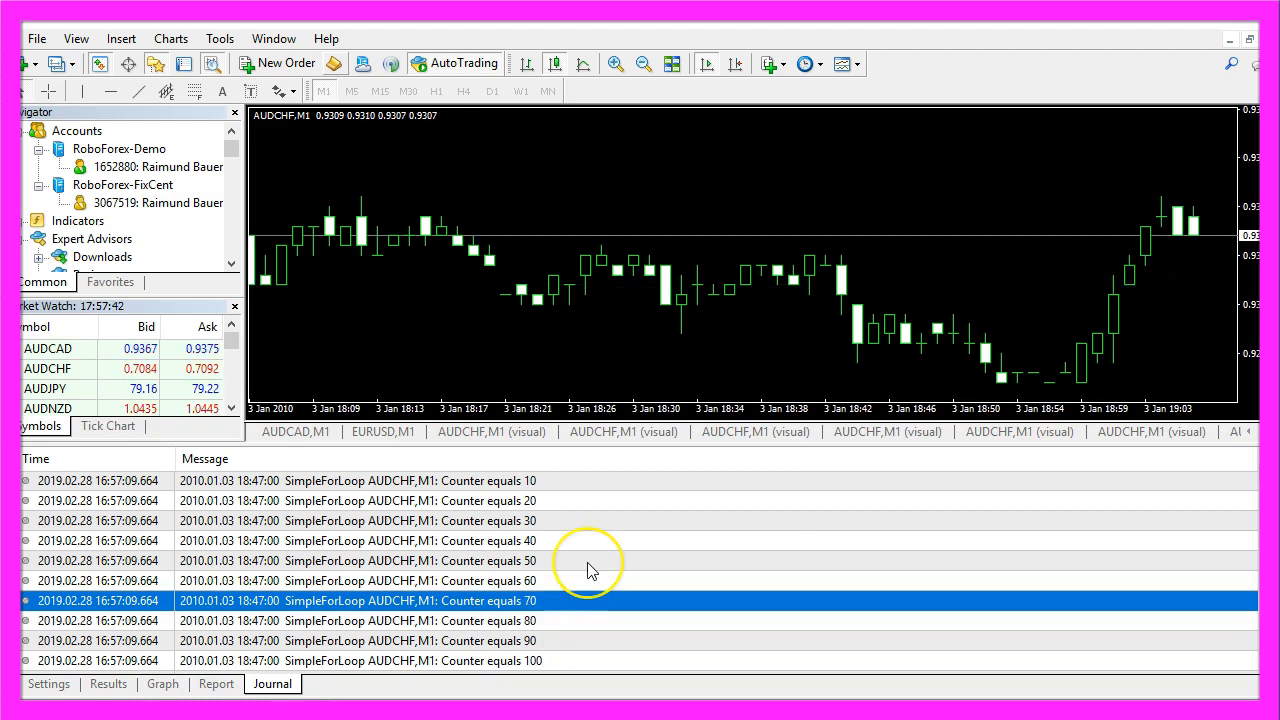
# Step: Read the 'Counter equals' messages in the tester Journal
pyautogui.click(590, 560)
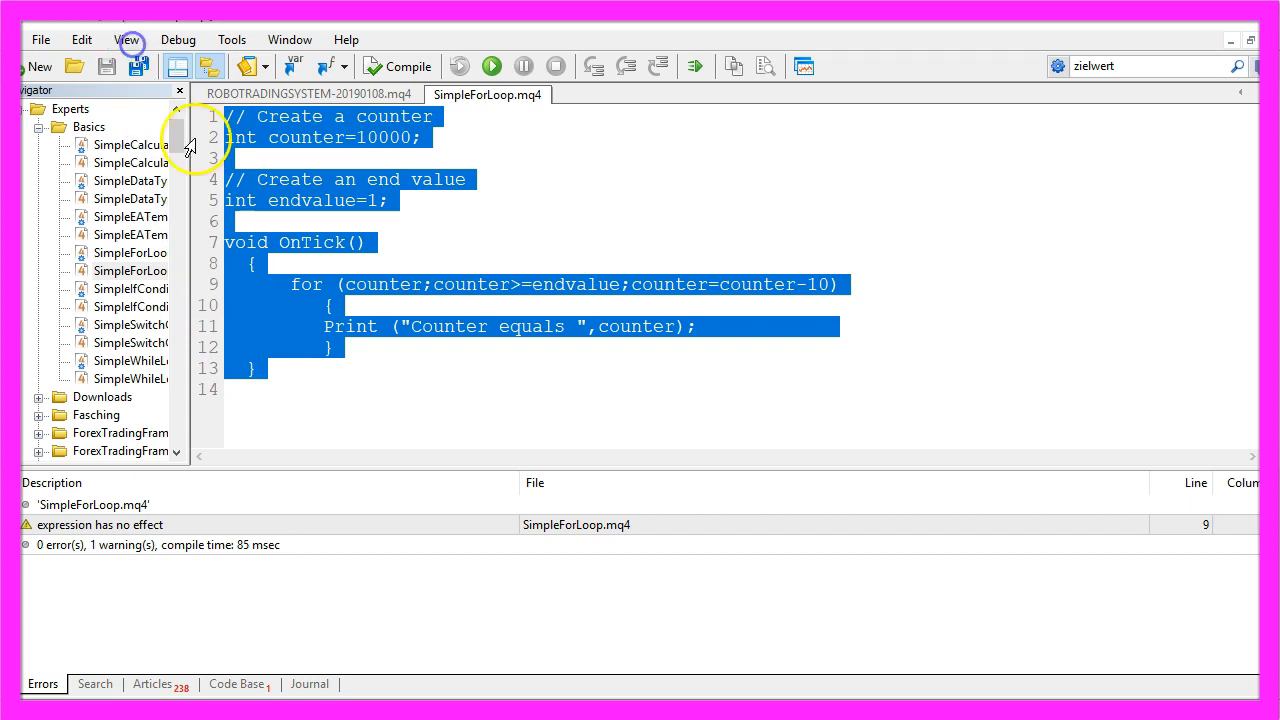
pyautogui.moveTo(500, 278)
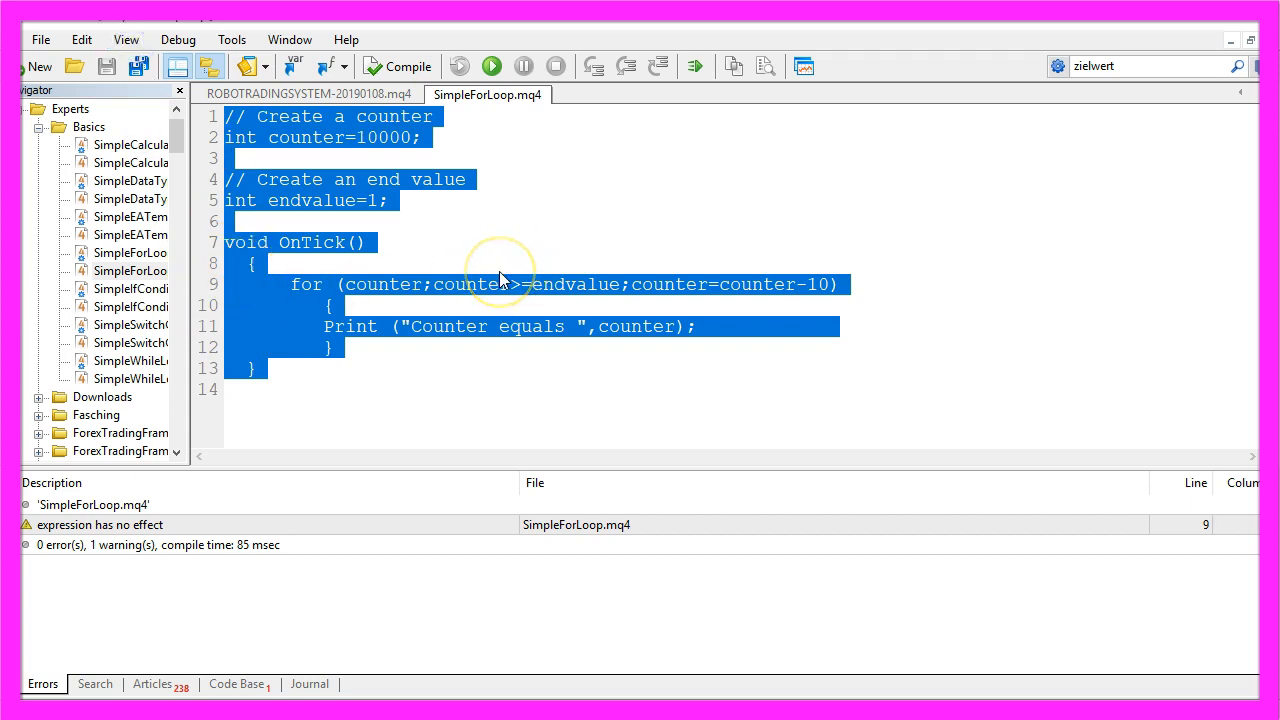